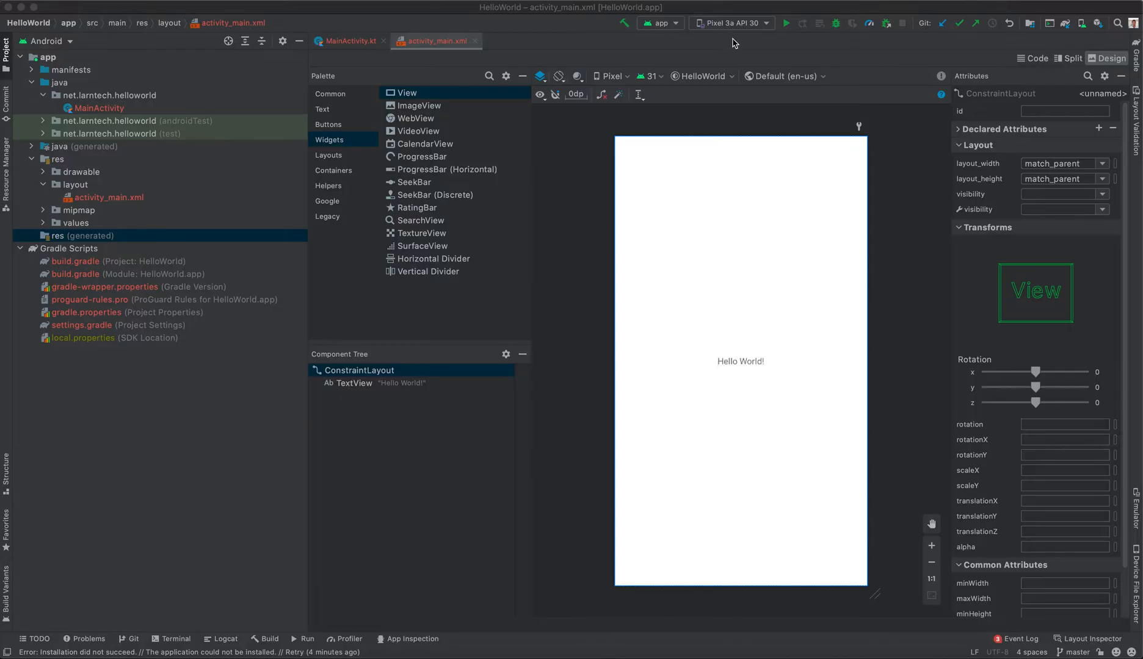
# Show the run-target device list from the toolbar, with Pixel 3a API 30 available.
pyautogui.click(731, 22)
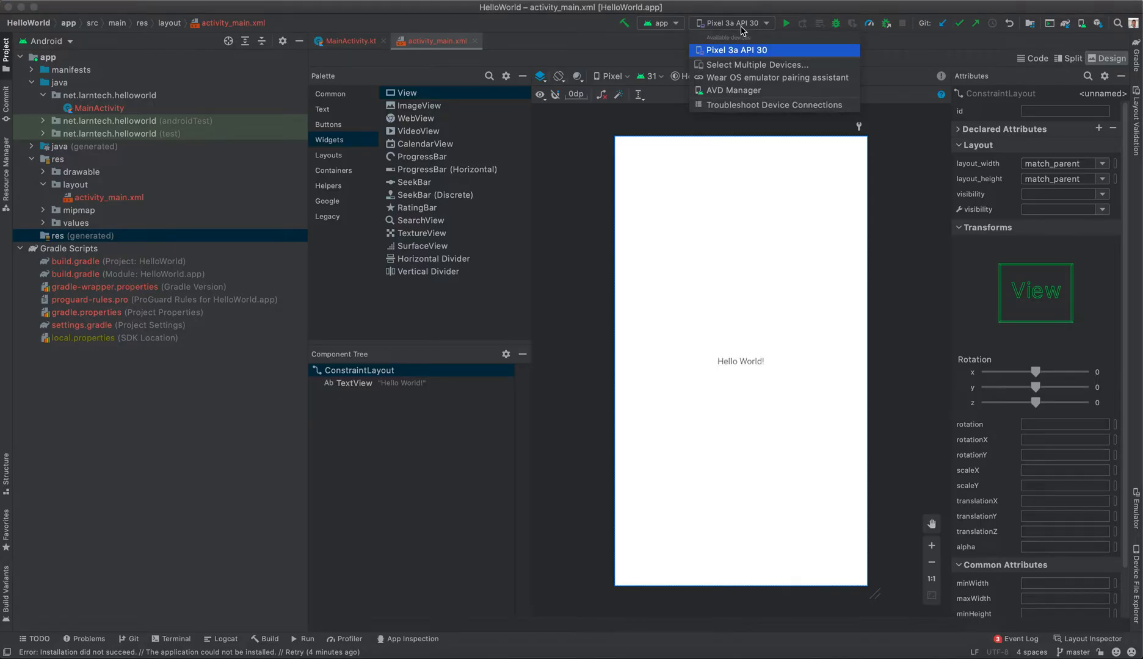
pyautogui.moveTo(739, 57)
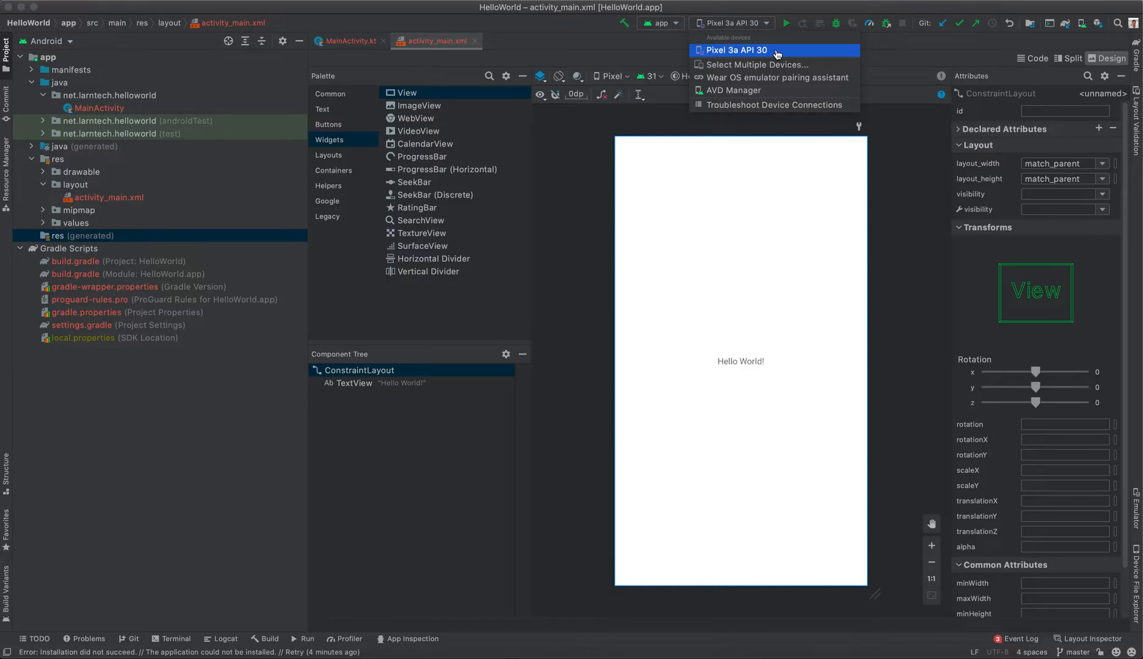
pyautogui.moveTo(775, 77)
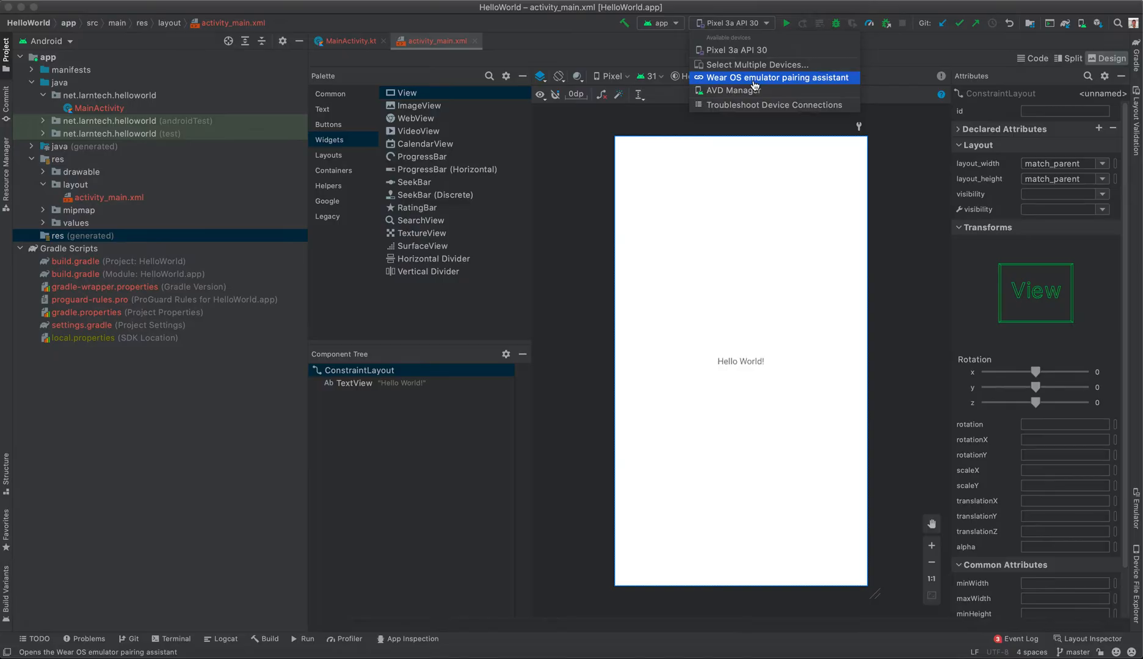
# Launch the AVD Manager, listing the existing Pixel 3a API 30 (Android 11.0) device.
pyautogui.click(732, 89)
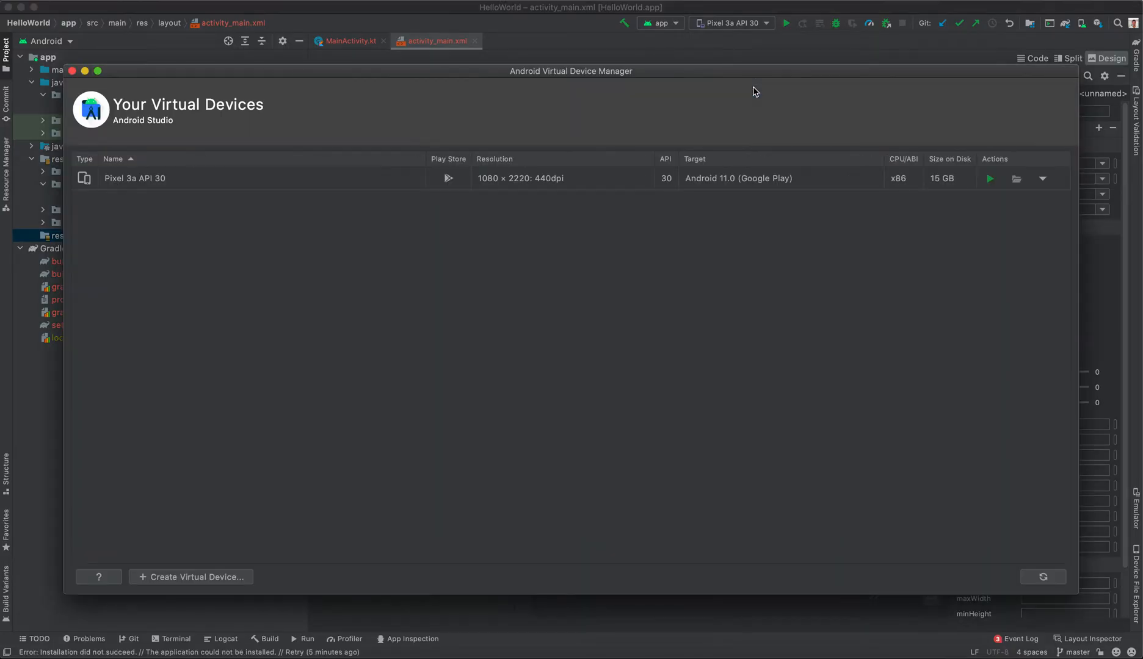
pyautogui.moveTo(249, 205)
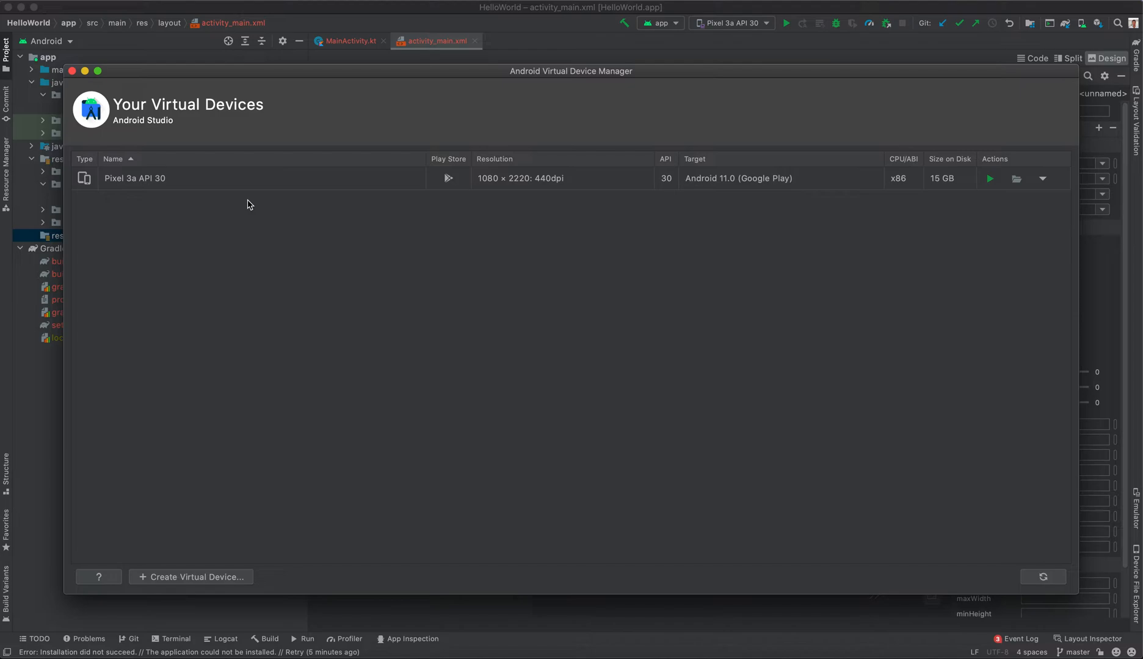
pyautogui.moveTo(186, 576)
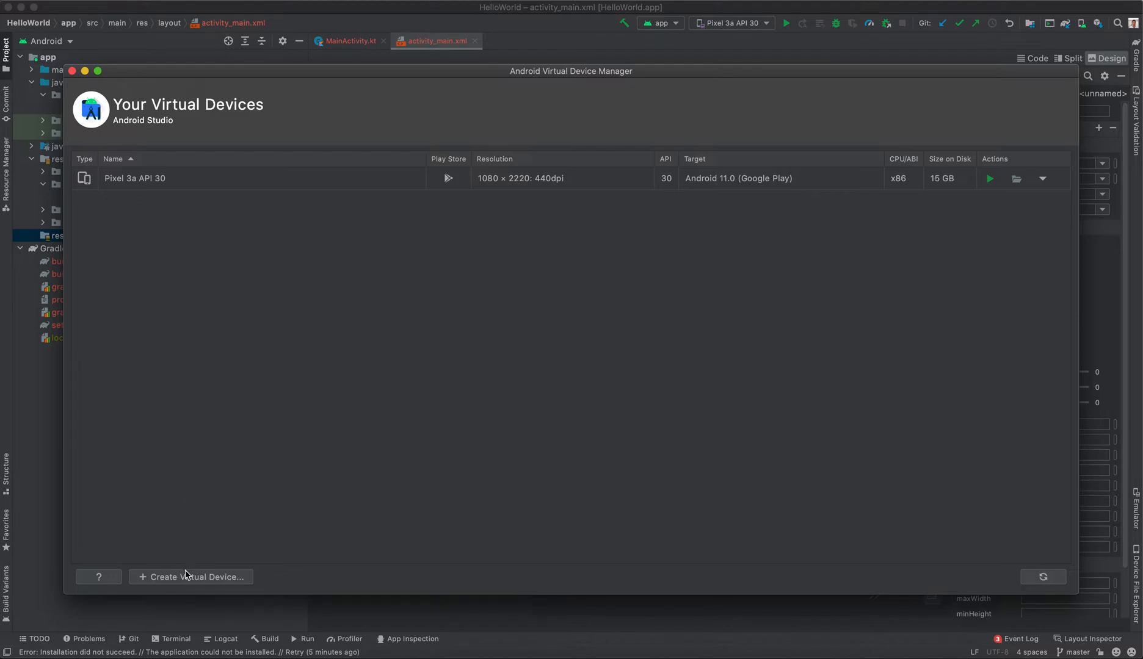
# Begin a new virtual device and choose Pixel 3a from the Phone hardware list.
pyautogui.click(190, 577)
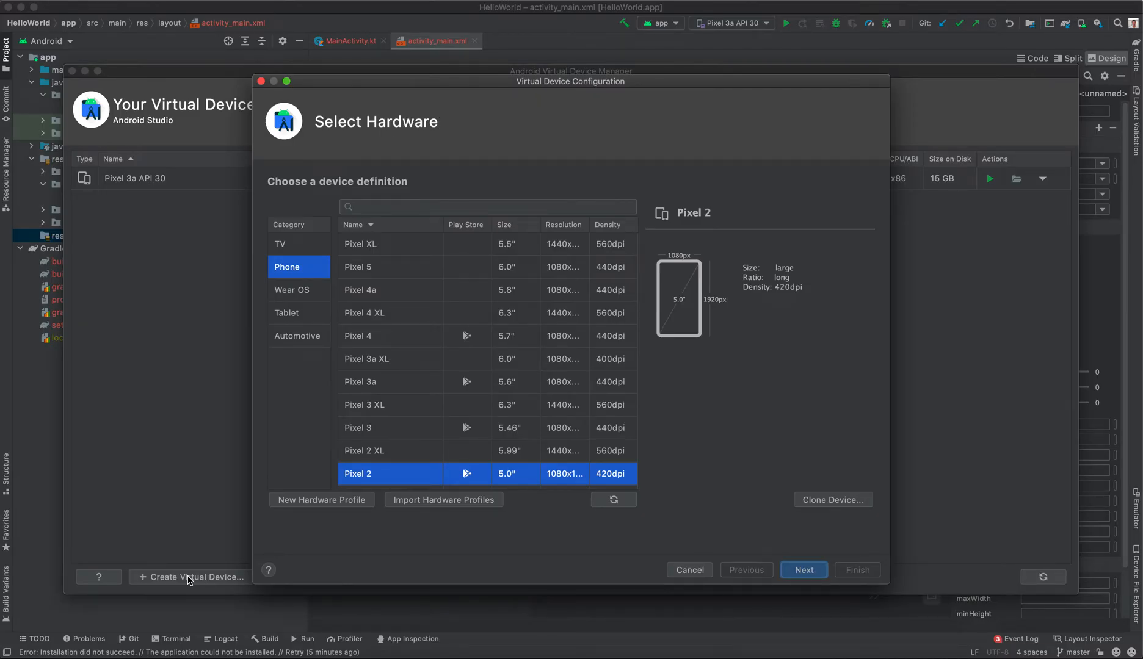
pyautogui.moveTo(381, 132)
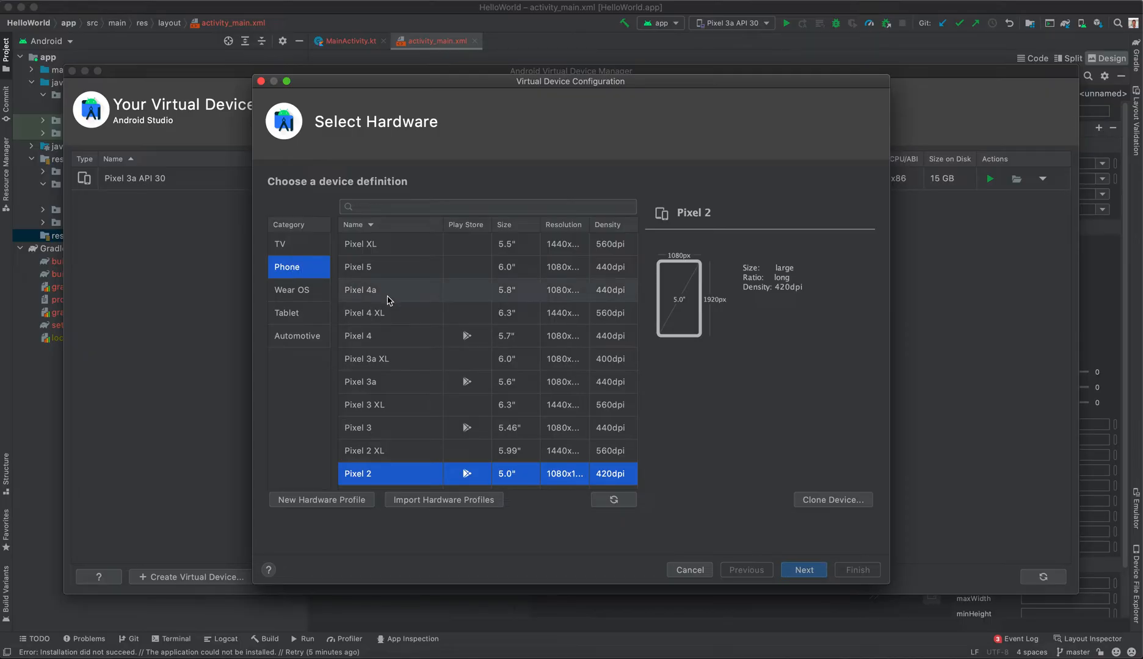
pyautogui.moveTo(481, 232)
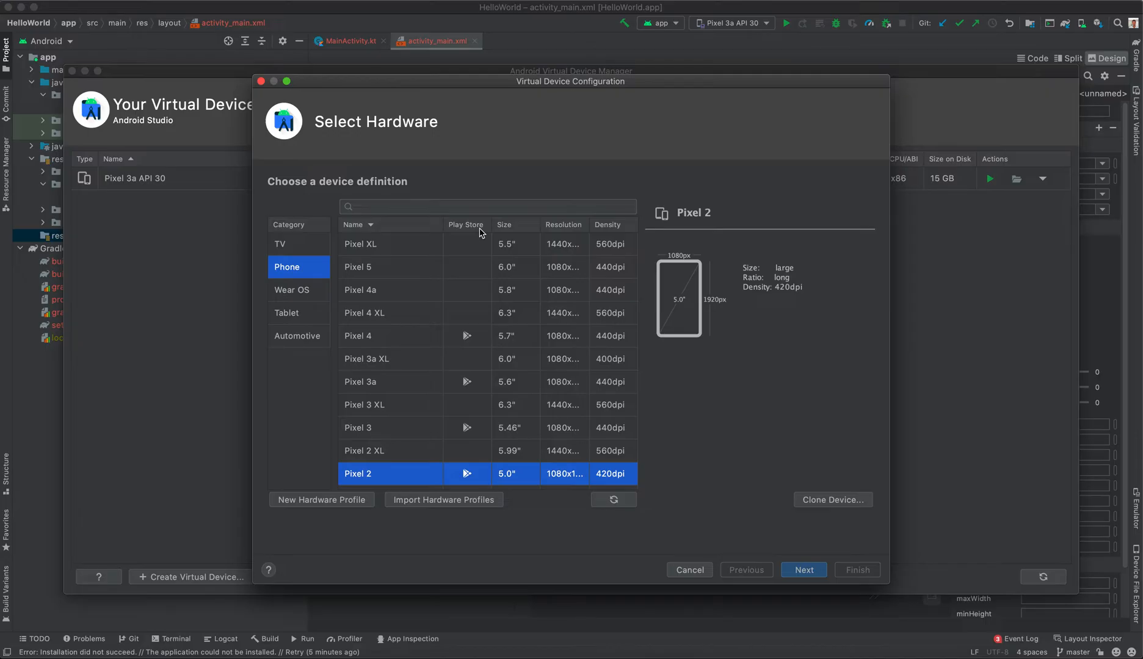
pyautogui.moveTo(388, 382)
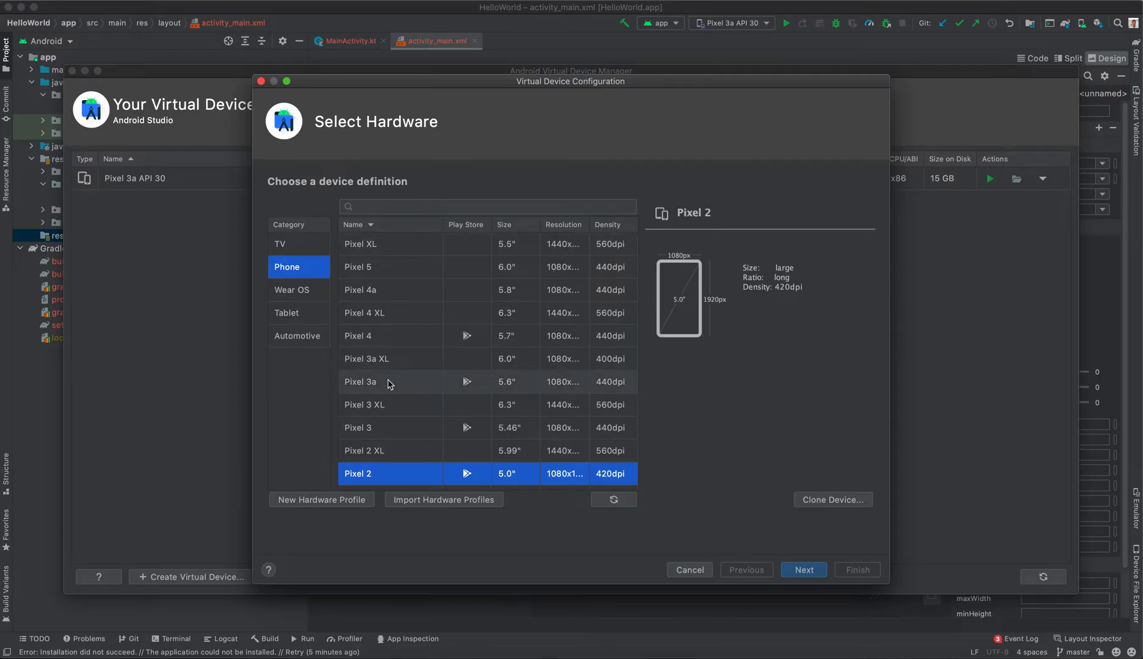
pyautogui.click(389, 382)
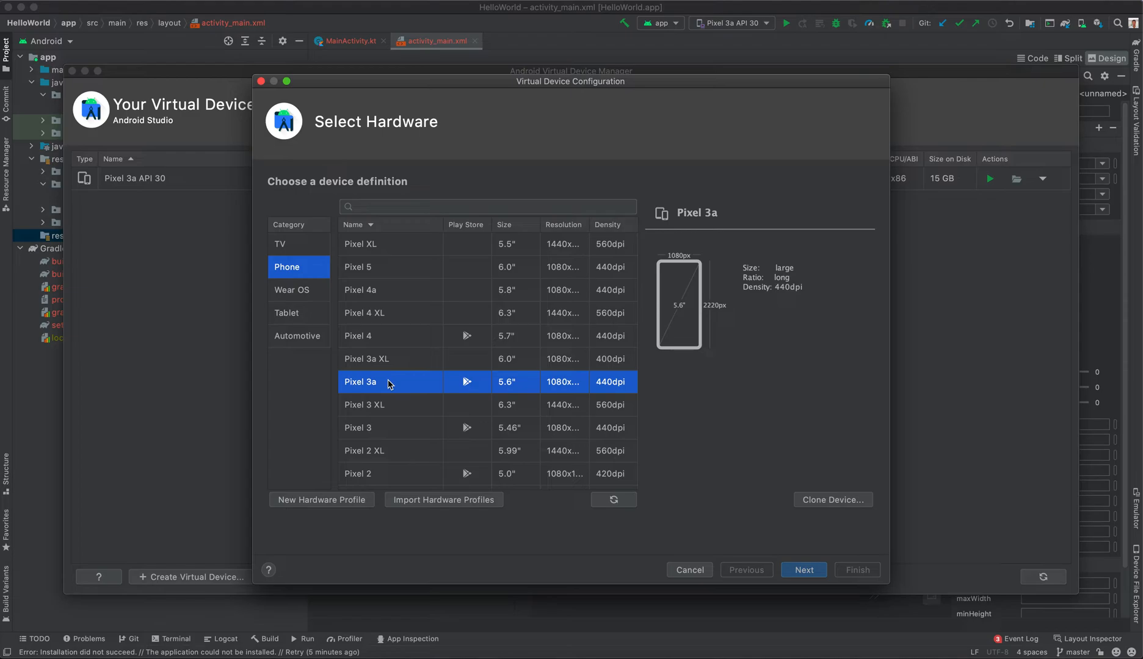
pyautogui.moveTo(467, 383)
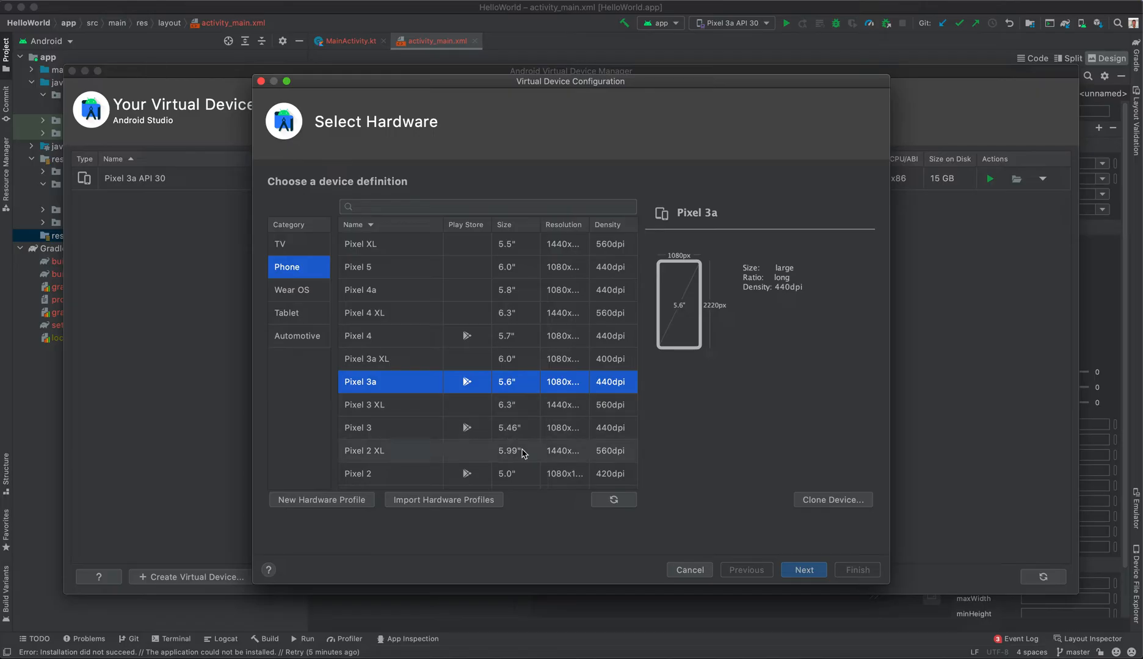
# Advance to system image selection and browse the x86 Images list, keeping R (API 30).
pyautogui.click(802, 570)
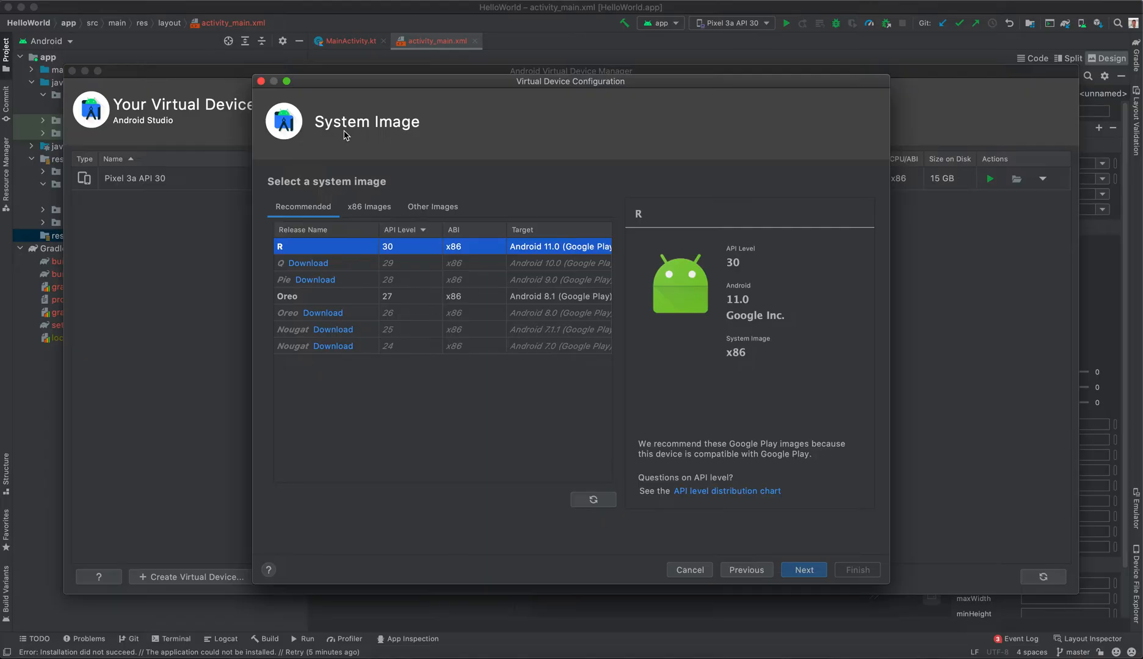
pyautogui.moveTo(313, 221)
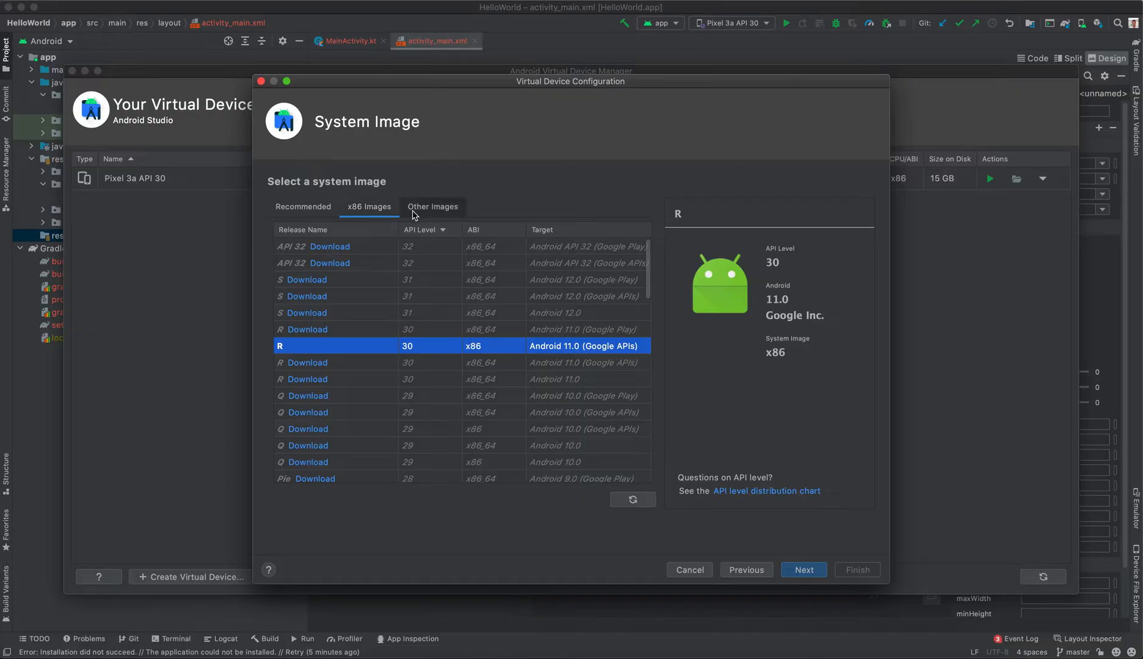
pyautogui.click(303, 206)
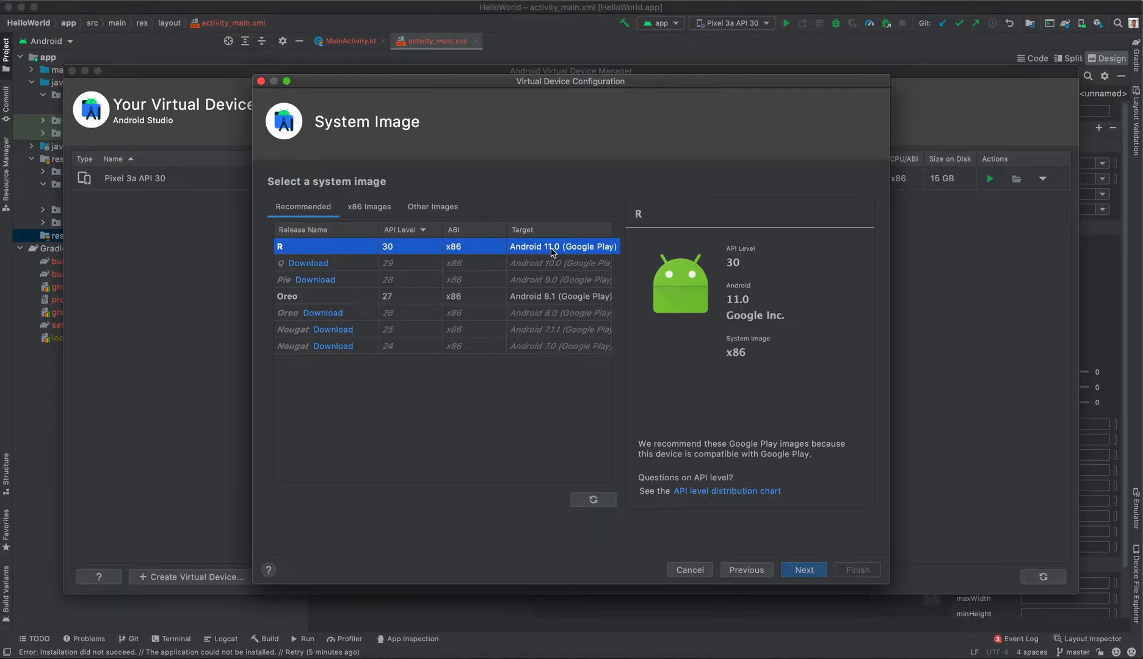
pyautogui.moveTo(531, 259)
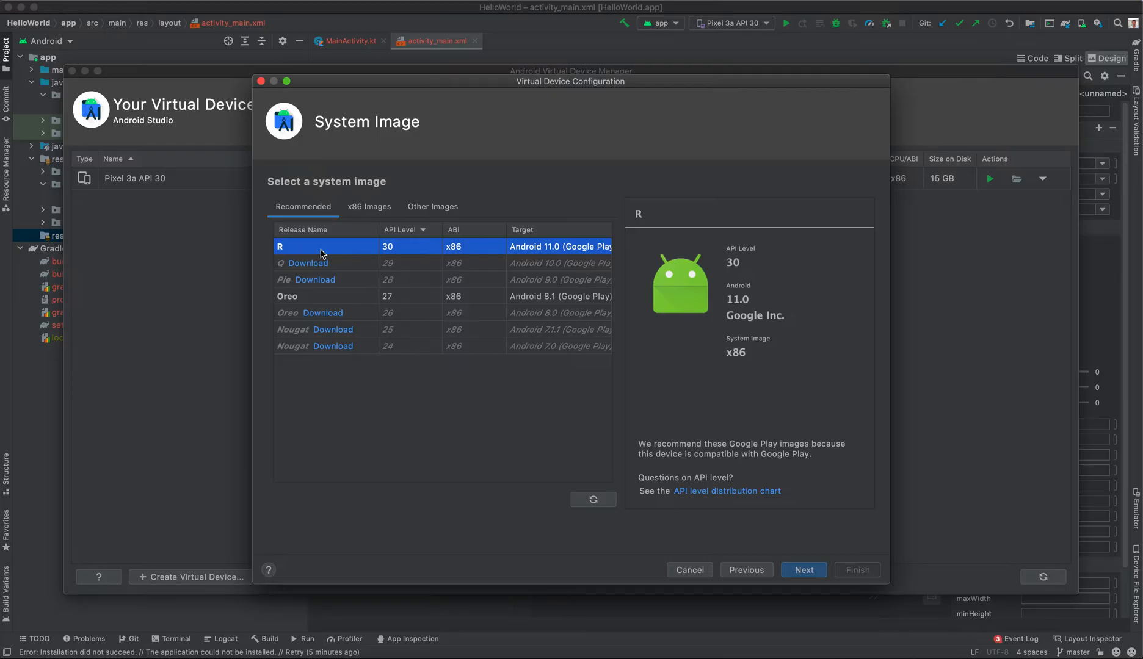
pyautogui.moveTo(311, 252)
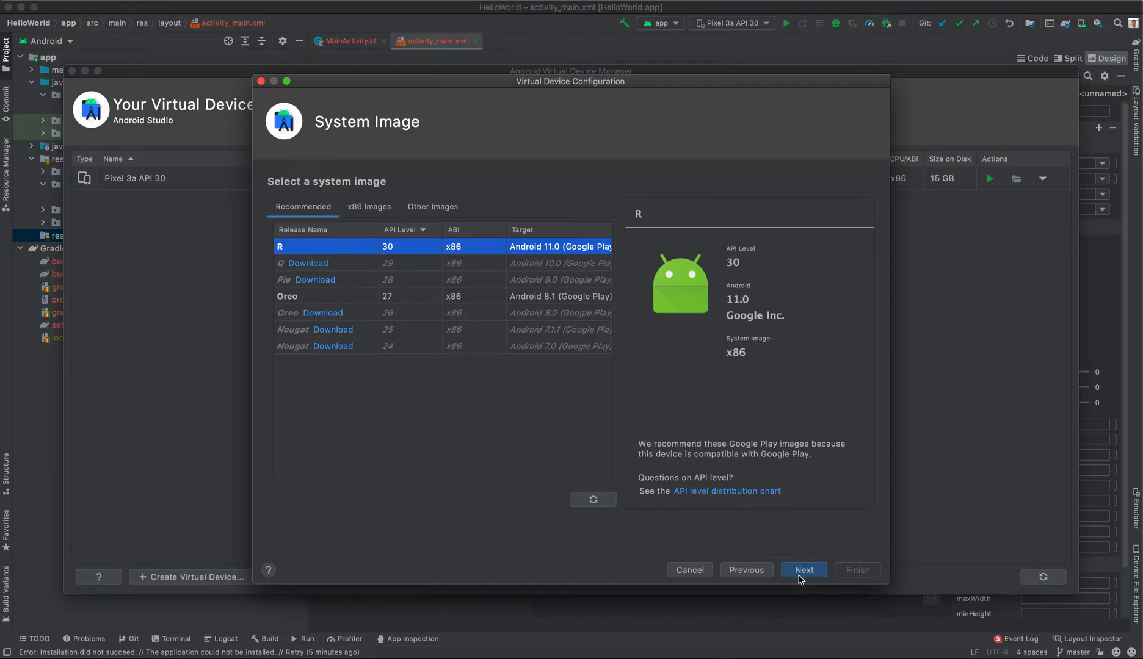
# Advance to Verify Configuration for the Pixel 3a on Android 11.0 x86 device.
pyautogui.click(802, 570)
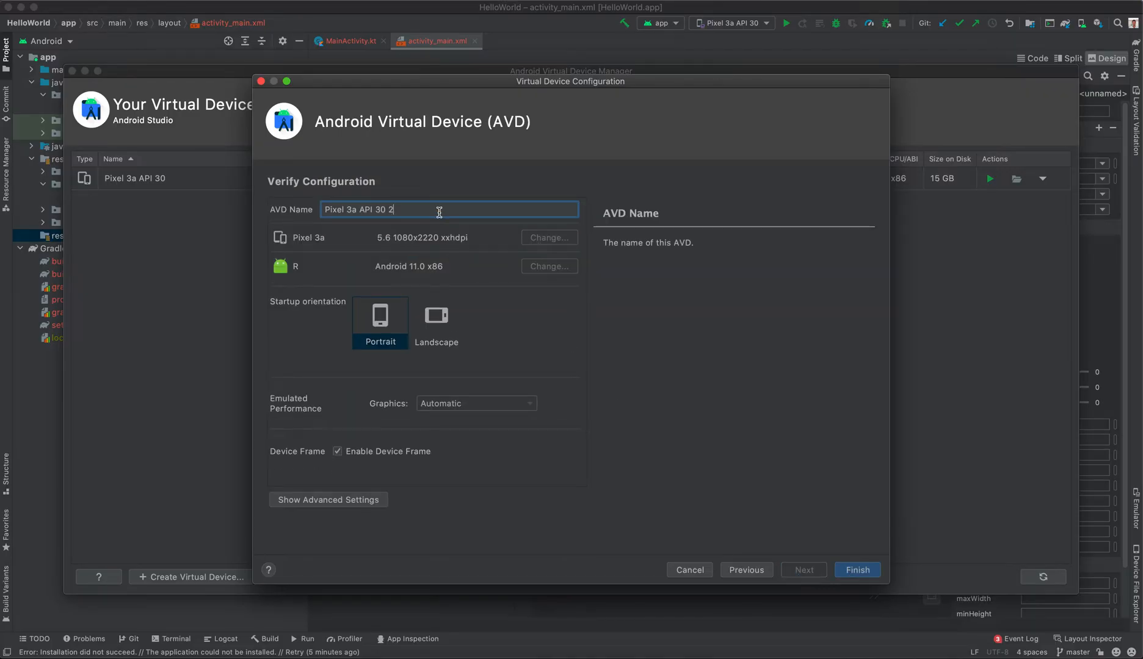
pyautogui.moveTo(437, 211)
pyautogui.write('( new )')
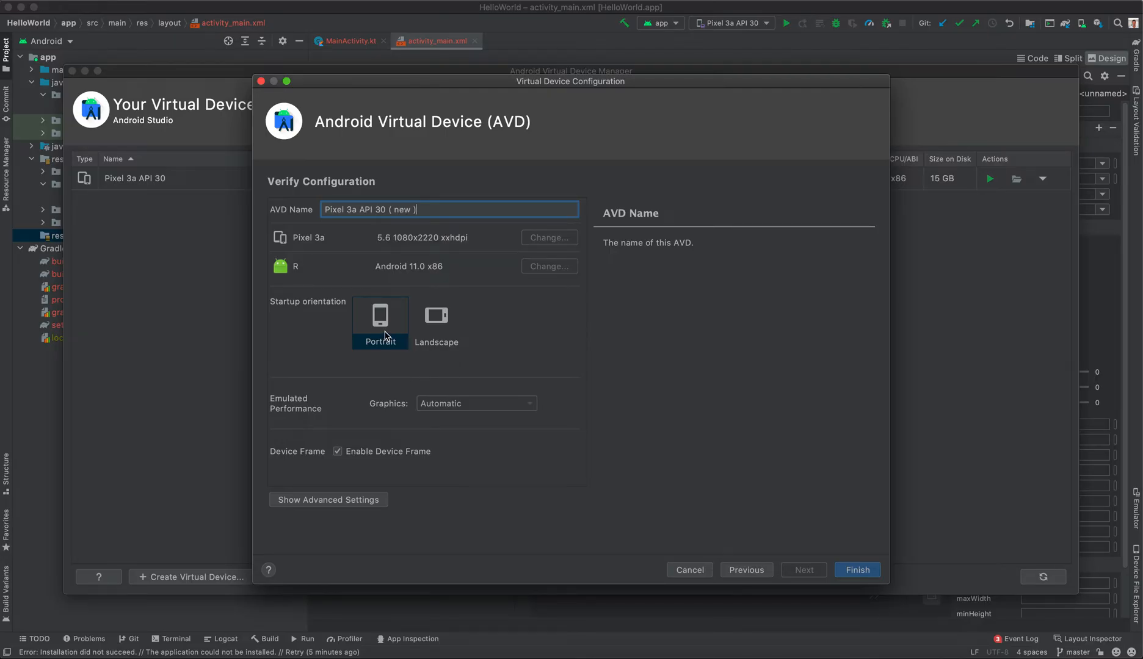
pyautogui.moveTo(409, 311)
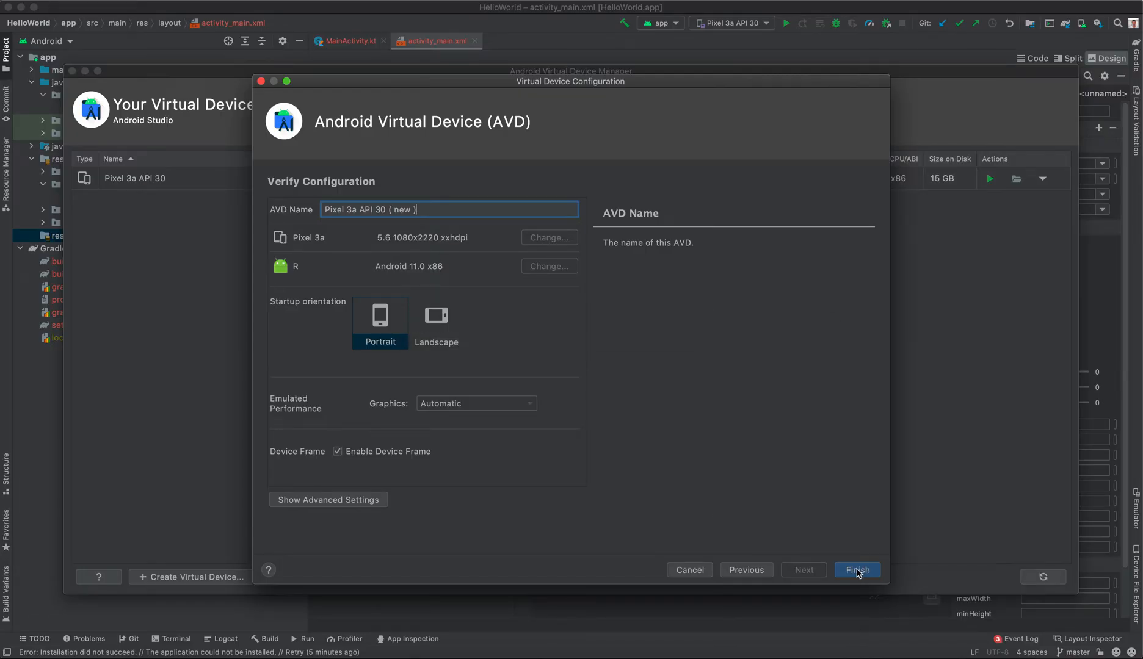
# Finish creating Pixel 3a API 30 ( new ) and view its actions menu in Device Manager.
pyautogui.click(856, 570)
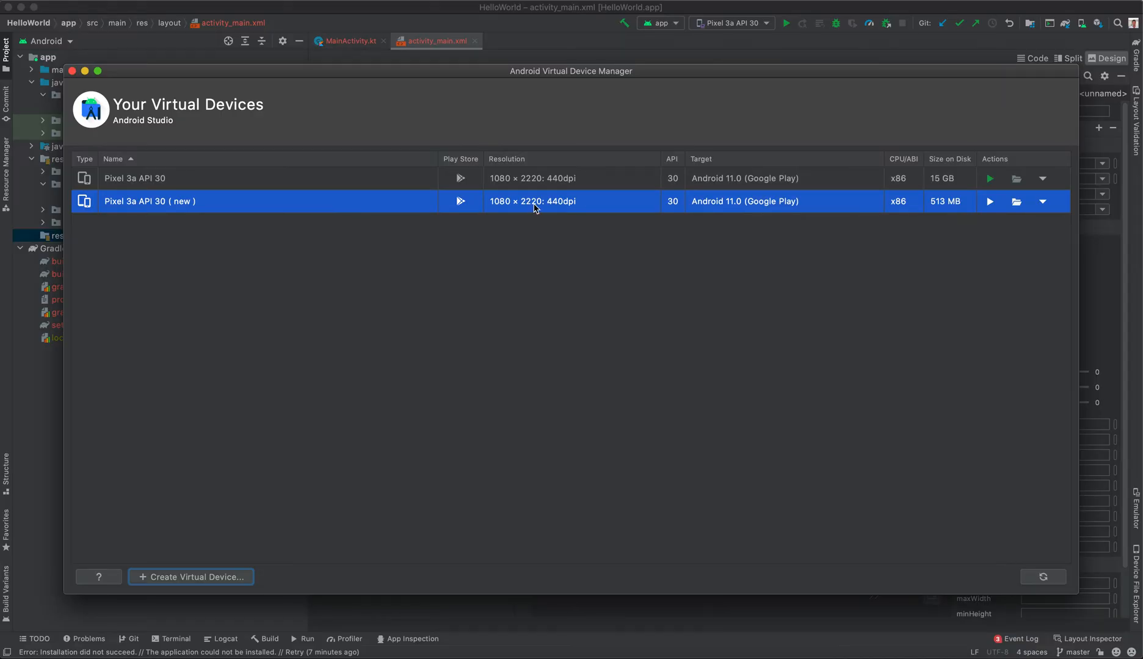
pyautogui.moveTo(989, 201)
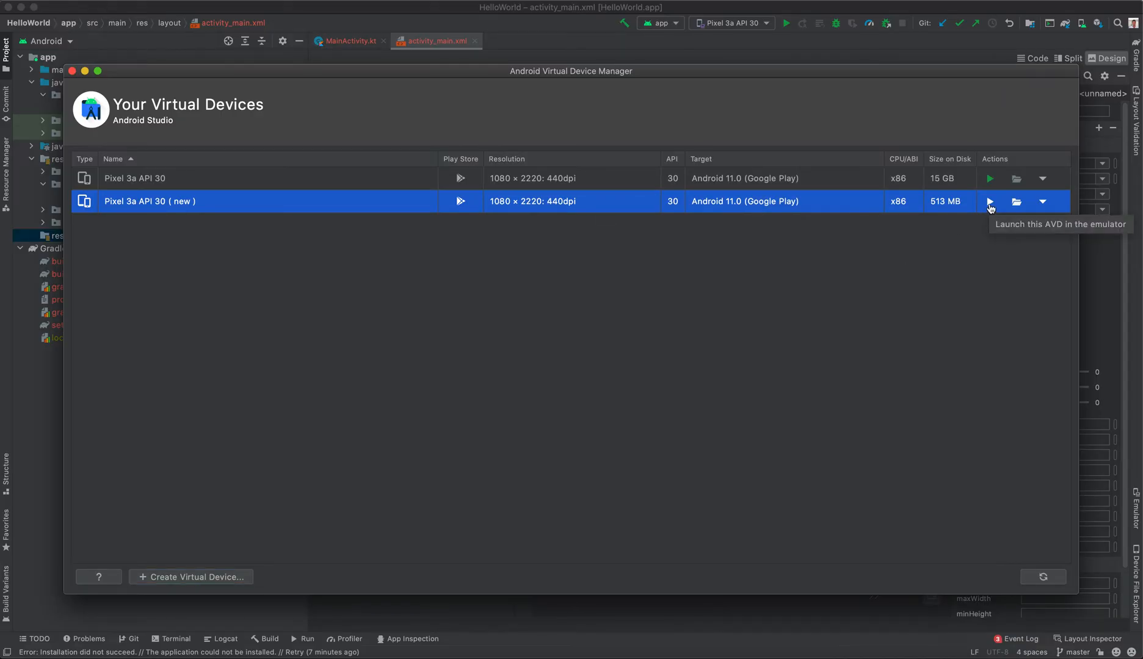
pyautogui.click(1043, 202)
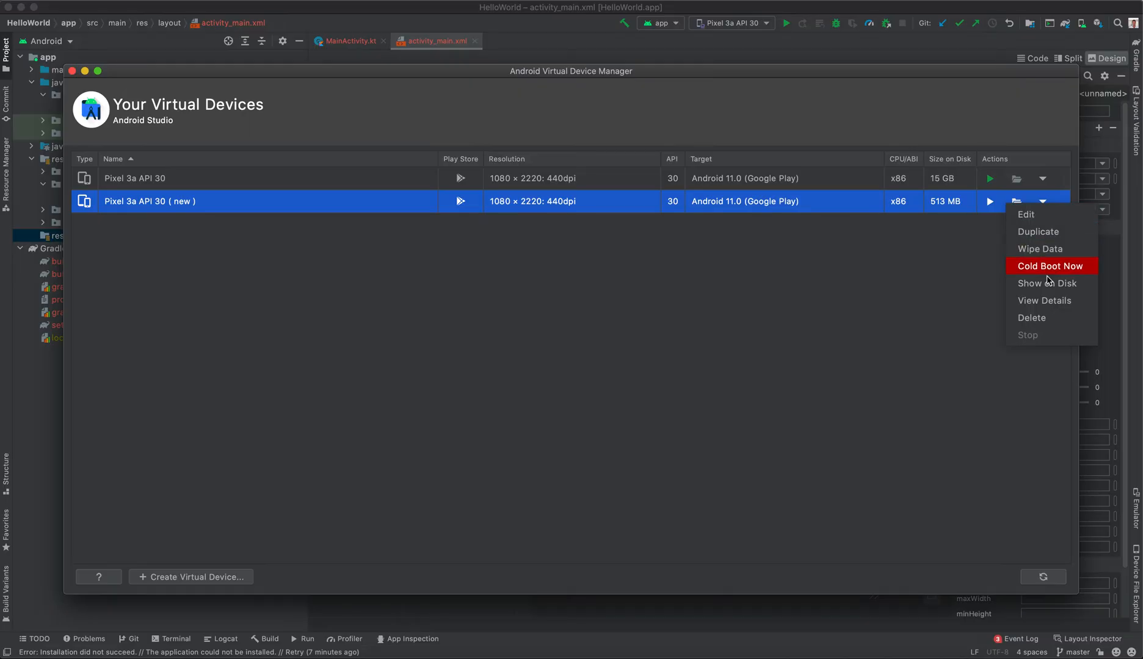
pyautogui.moveTo(1046, 237)
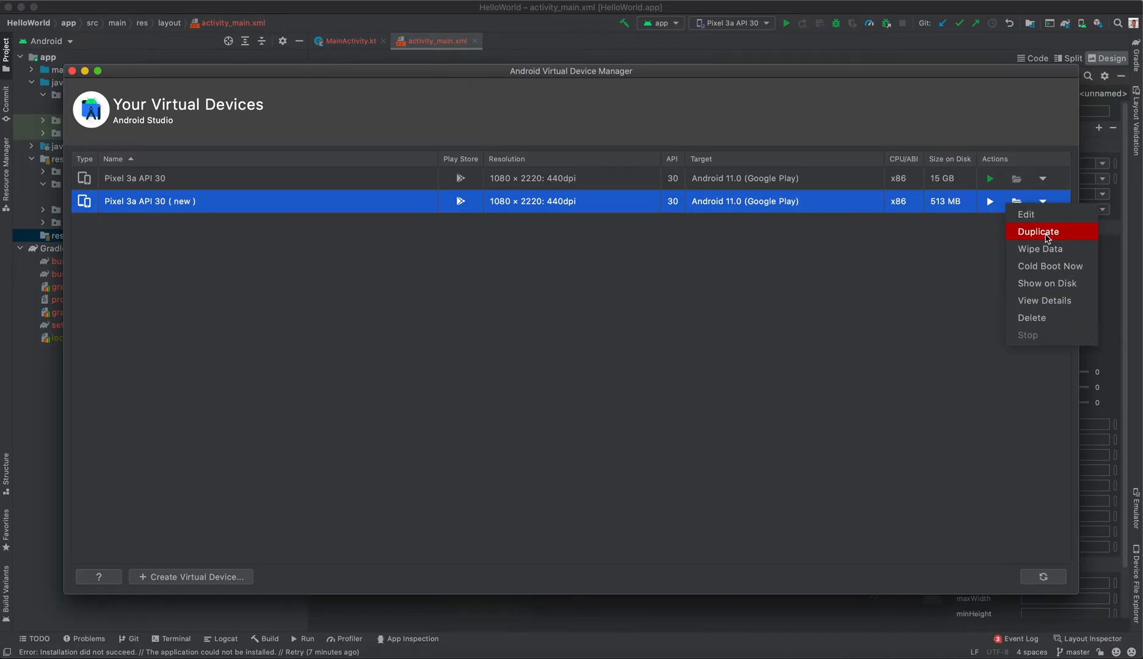
pyautogui.moveTo(1040, 248)
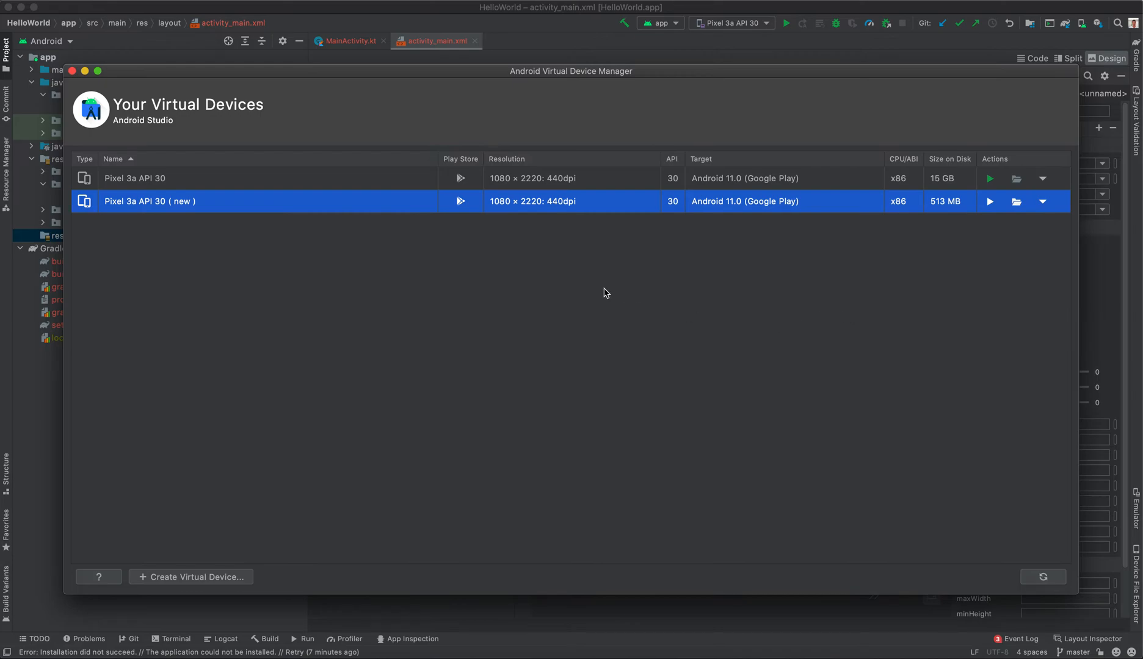
pyautogui.moveTo(92, 93)
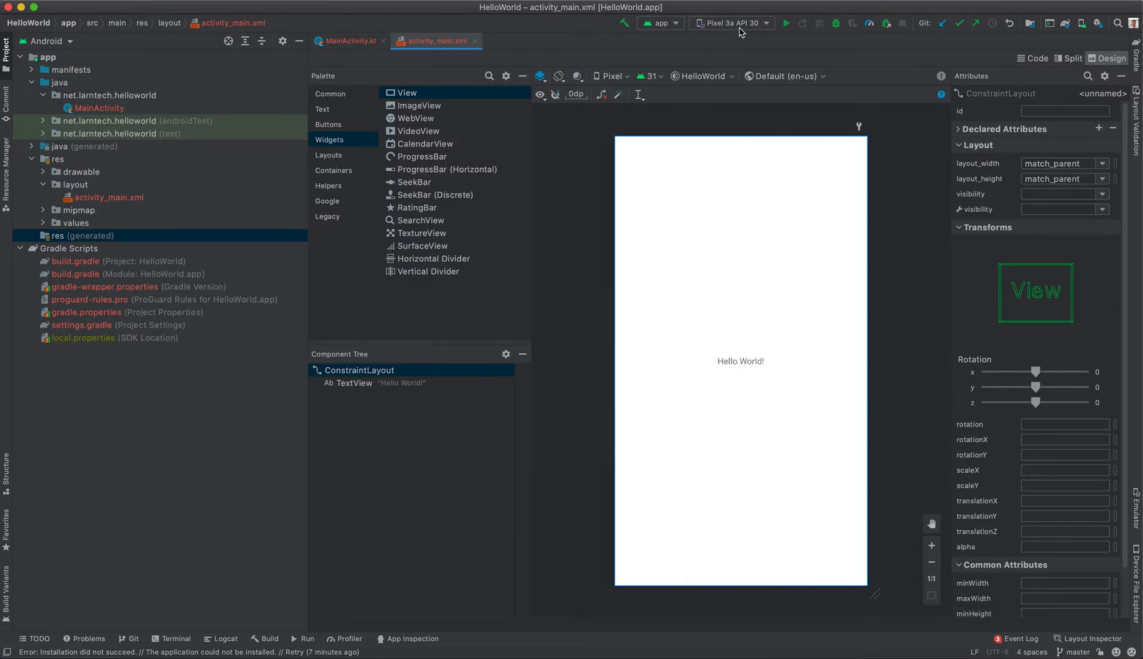
# Select Pixel 3a API 30 (new) as the run target from the toolbar device list.
pyautogui.click(729, 24)
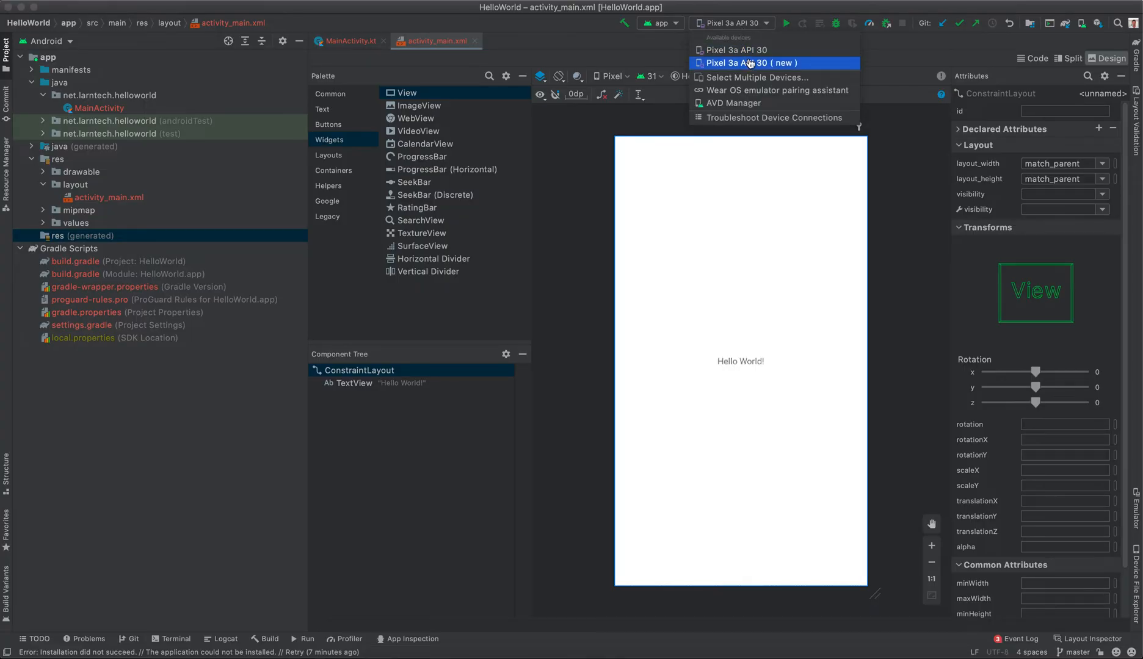
pyautogui.click(774, 62)
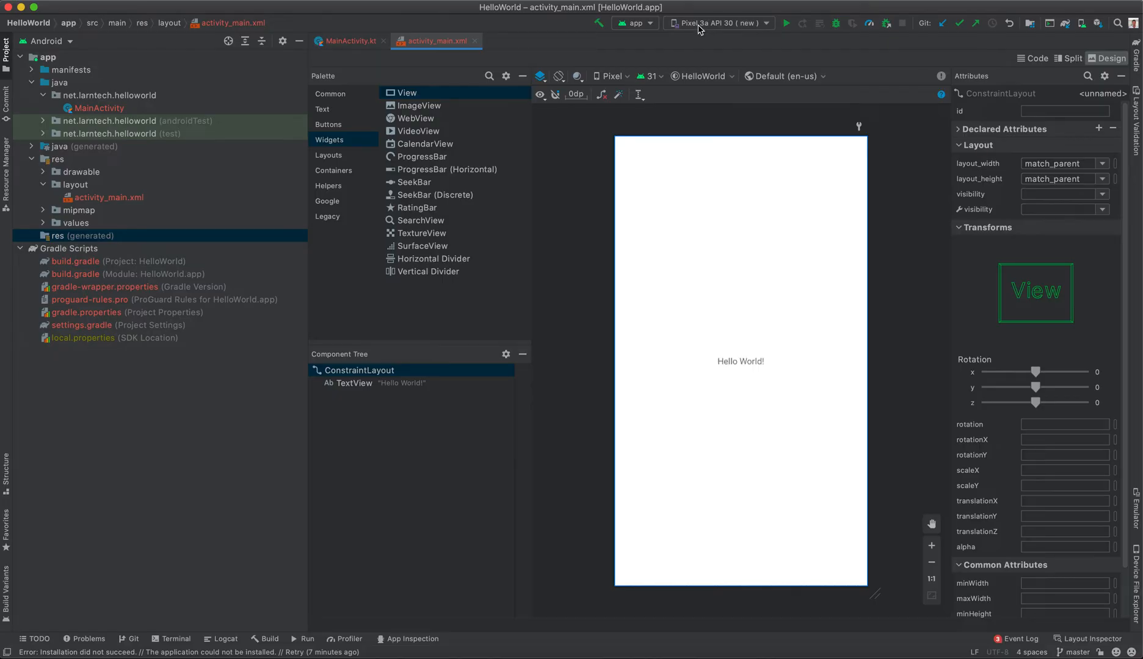
pyautogui.moveTo(746, 29)
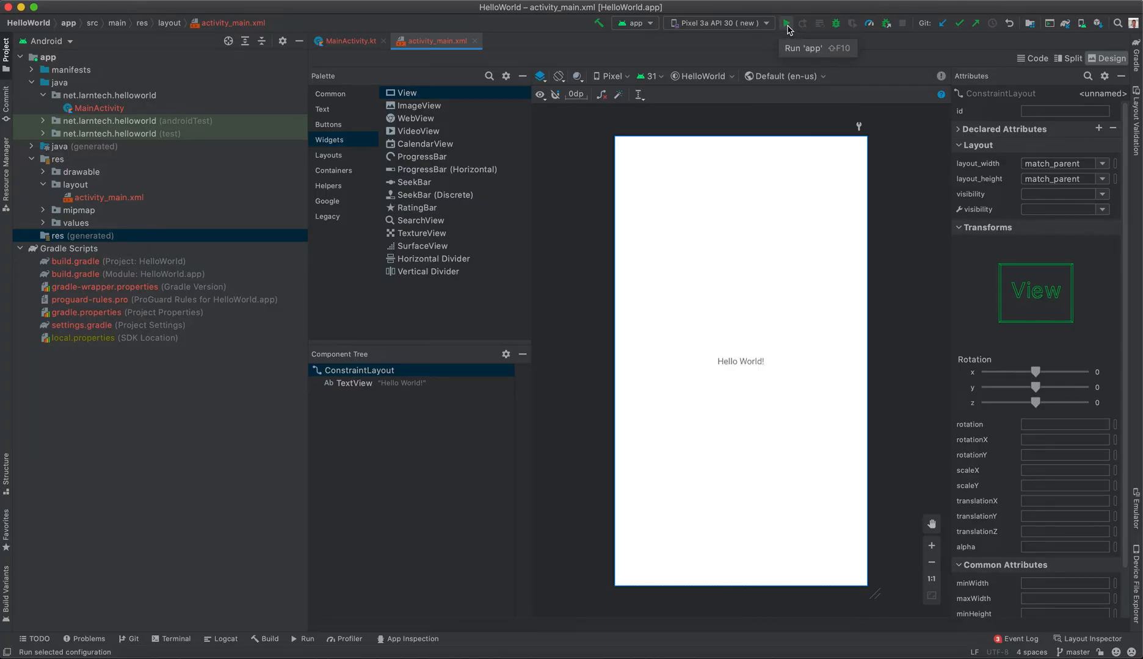
# Run 'app' so the Pixel 3a API 30 ( new ) emulator boots to its home screen.
pyautogui.click(788, 23)
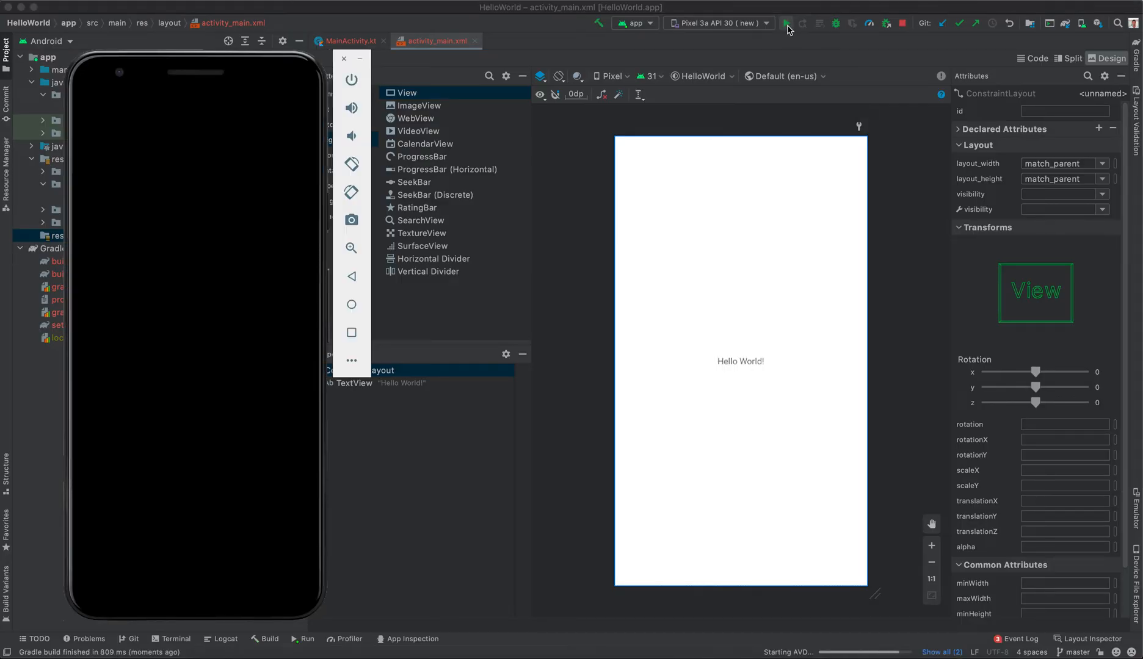
pyautogui.click(786, 22)
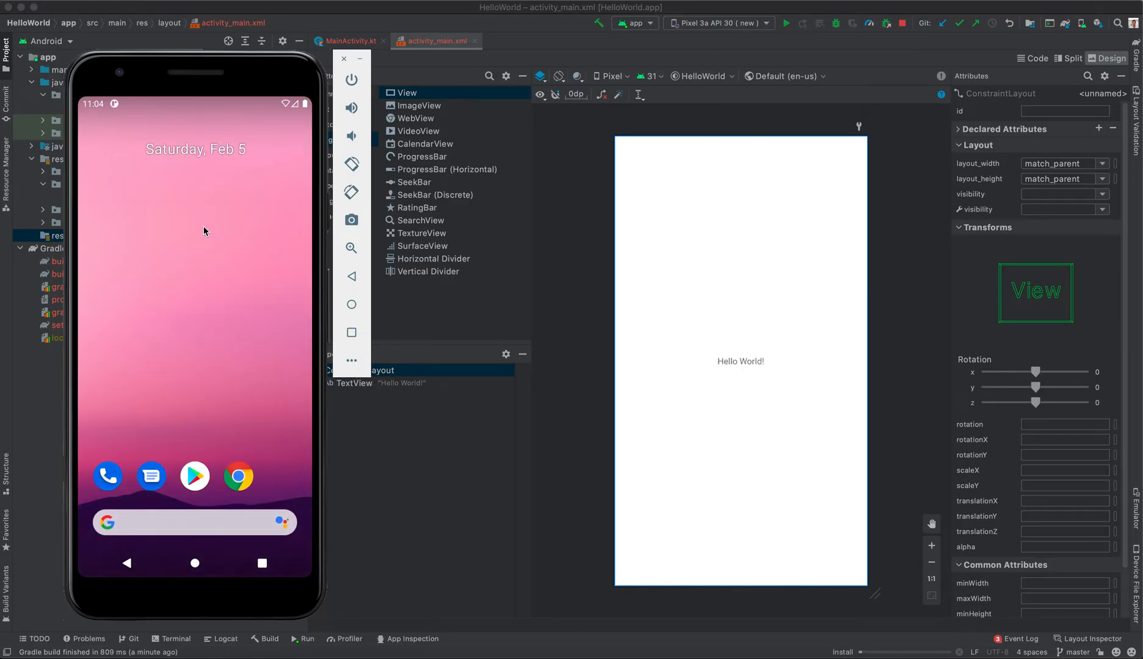
# Let HelloWorld install and launch on the emulator, displaying Hello World!
pyautogui.click(787, 22)
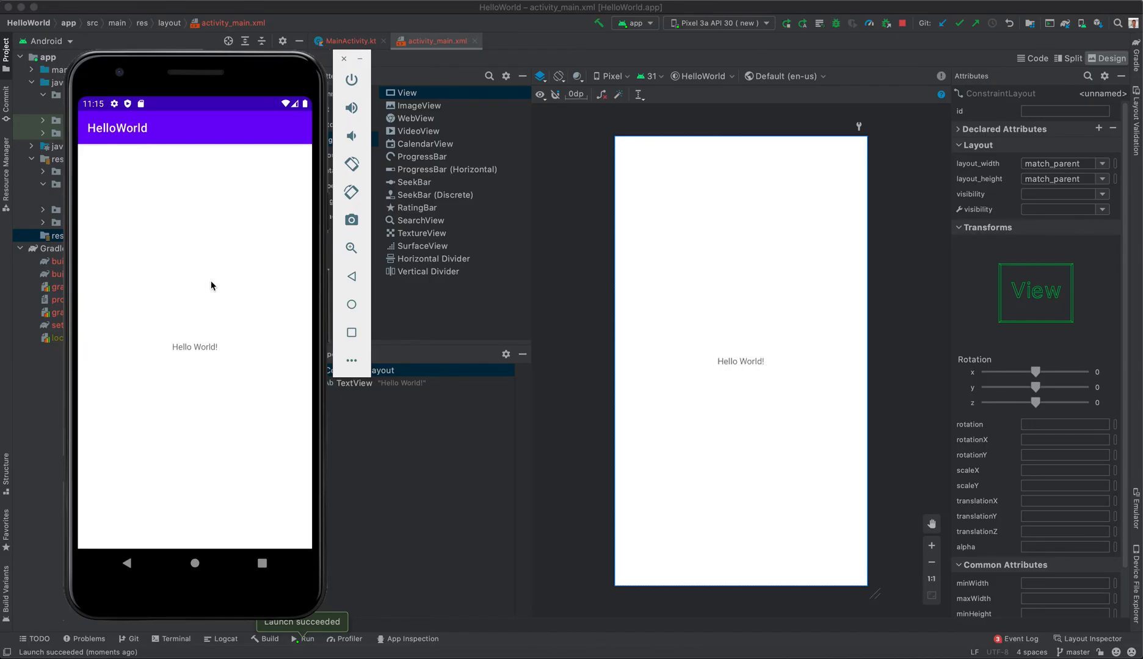
pyautogui.moveTo(177, 348)
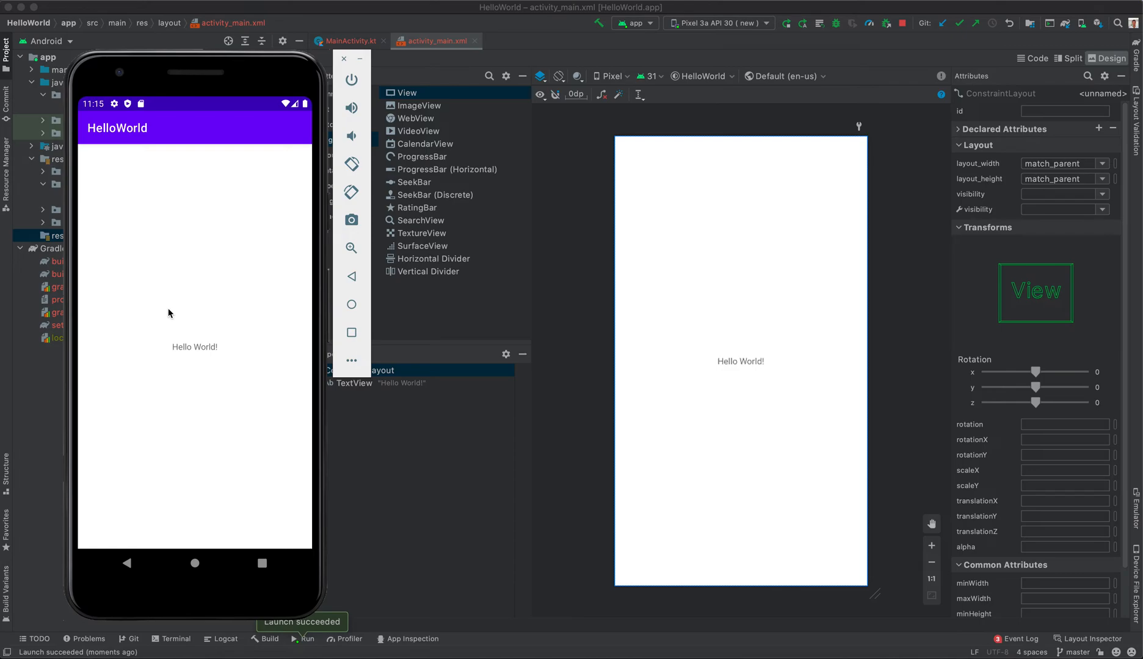
pyautogui.moveTo(214, 160)
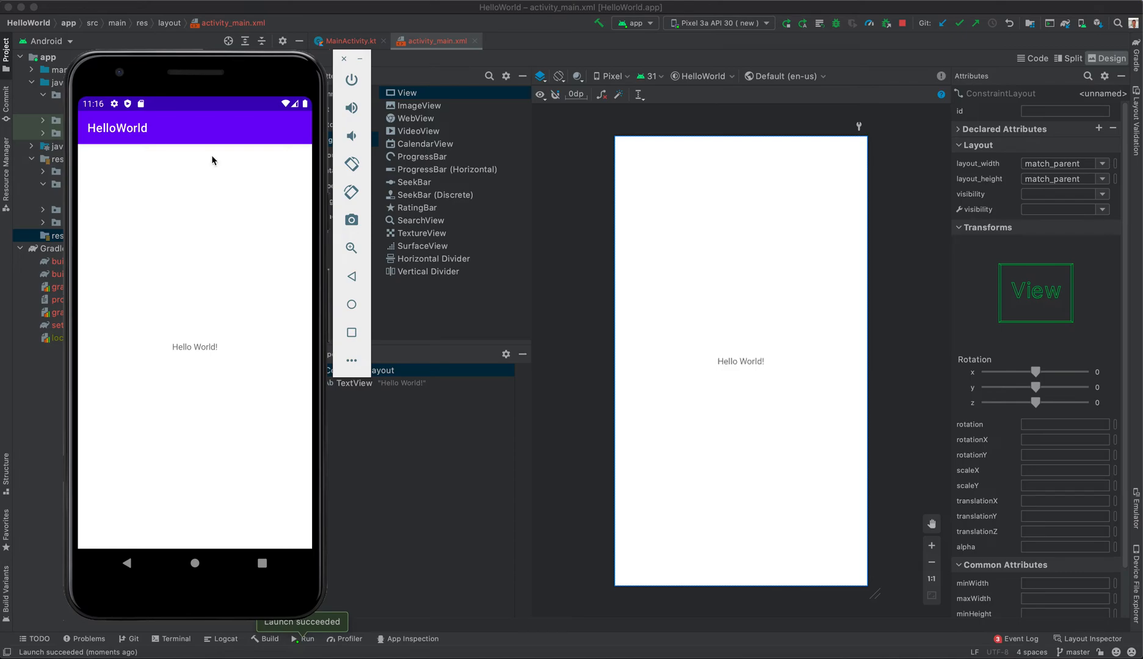
pyautogui.moveTo(322, 137)
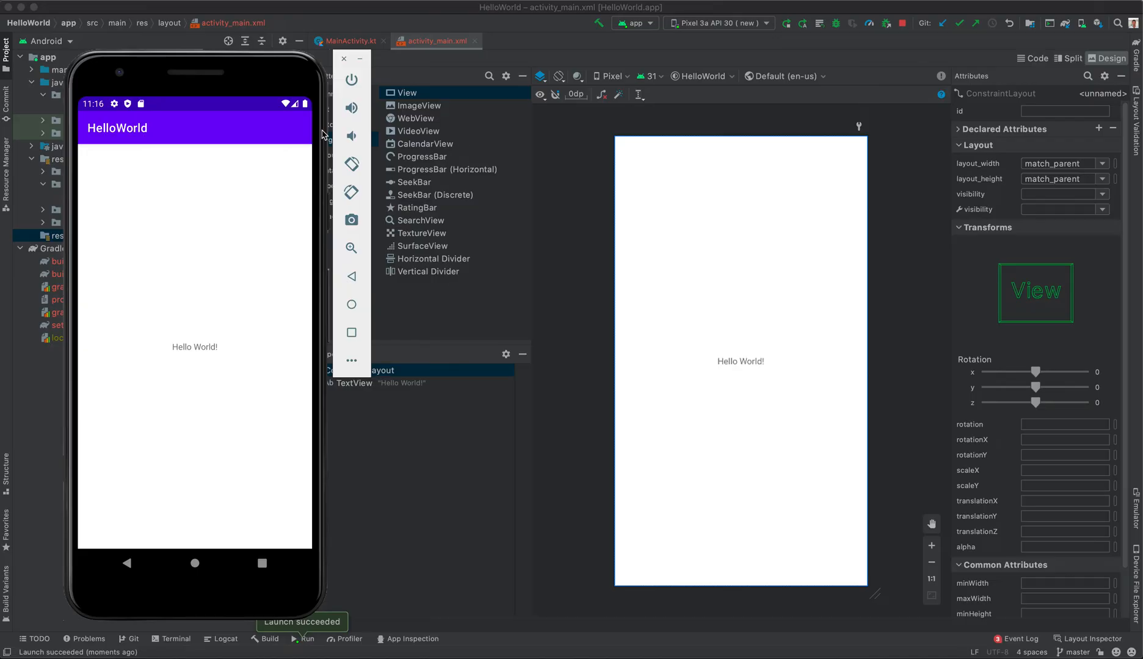
pyautogui.moveTo(305, 167)
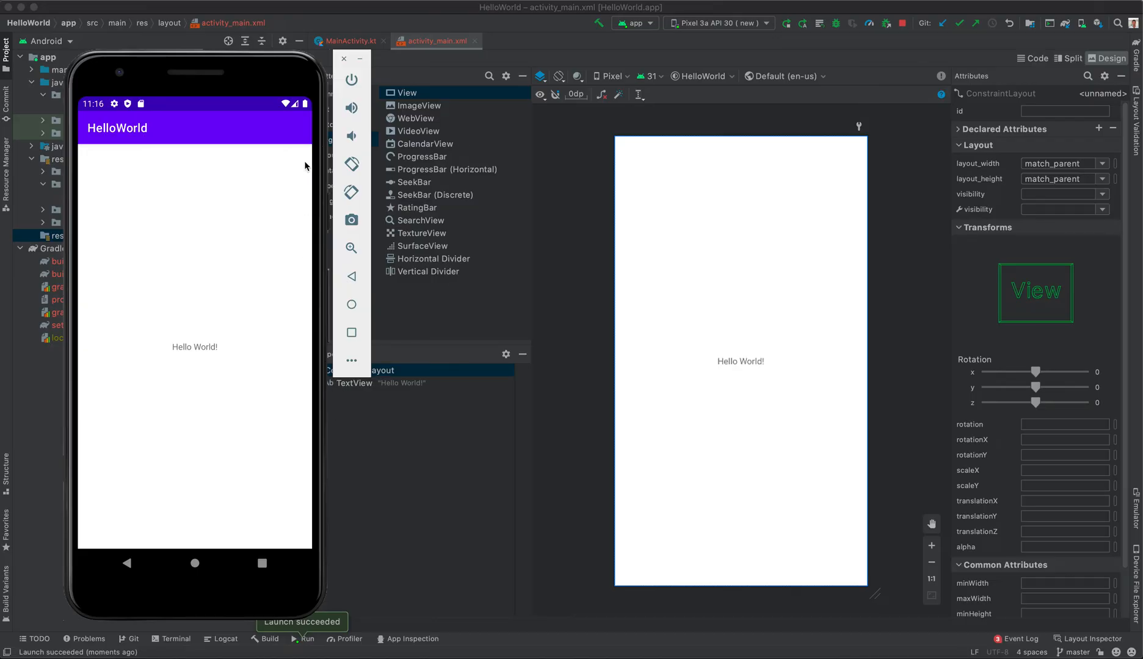
pyautogui.moveTo(356, 88)
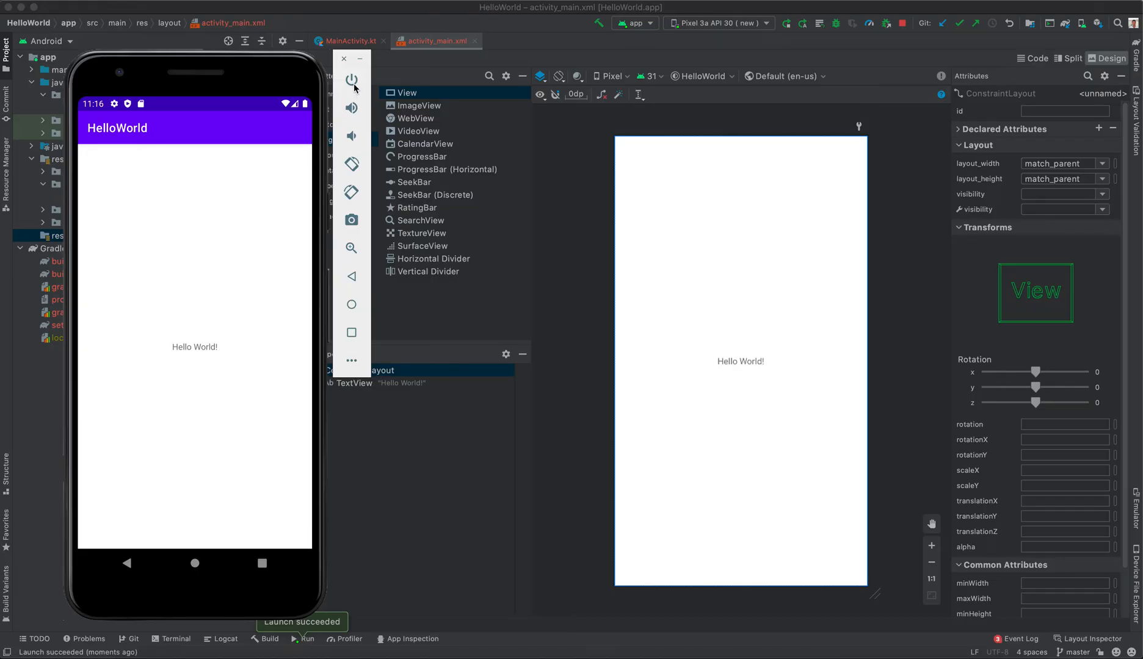
pyautogui.moveTo(352, 108)
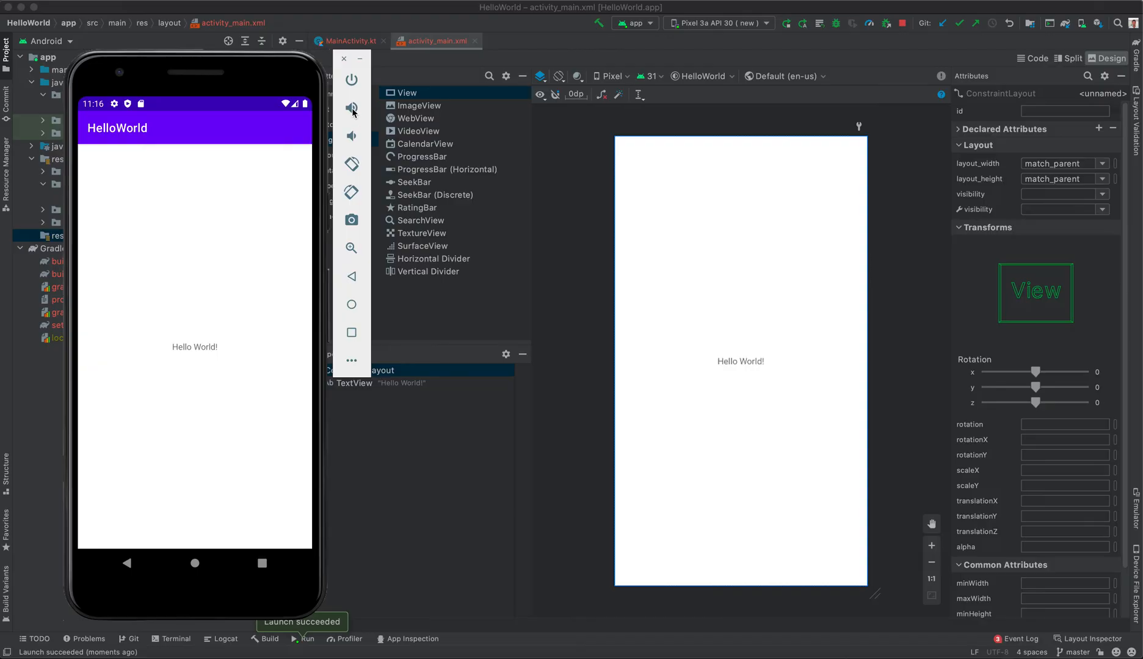
pyautogui.click(352, 137)
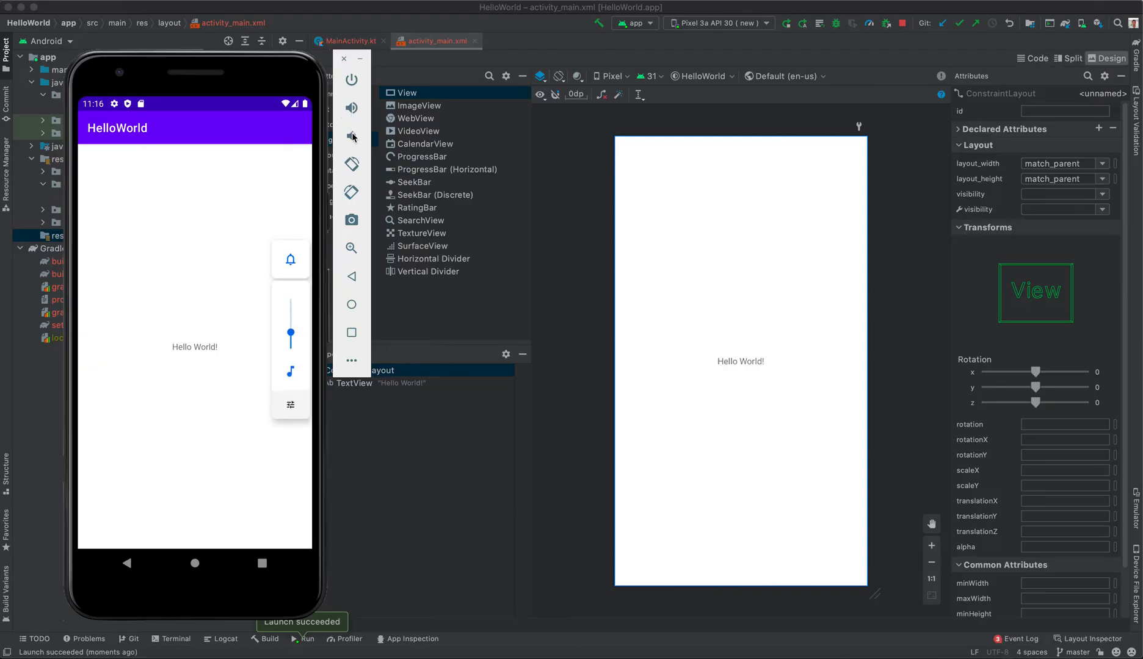
pyautogui.moveTo(351, 164)
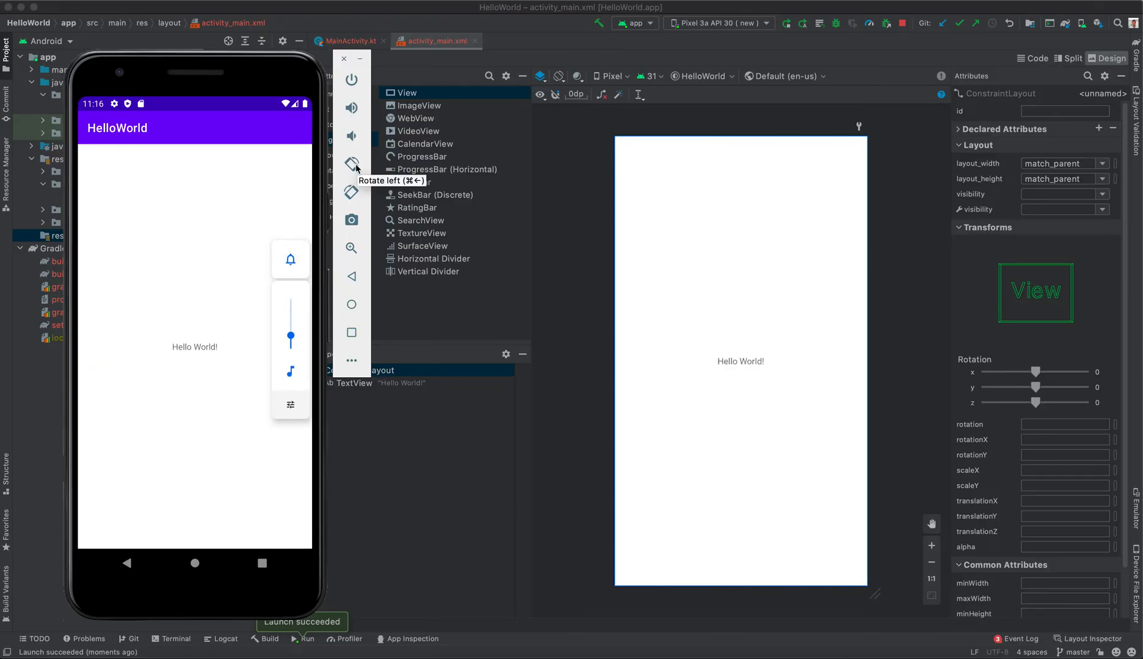
pyautogui.moveTo(352, 193)
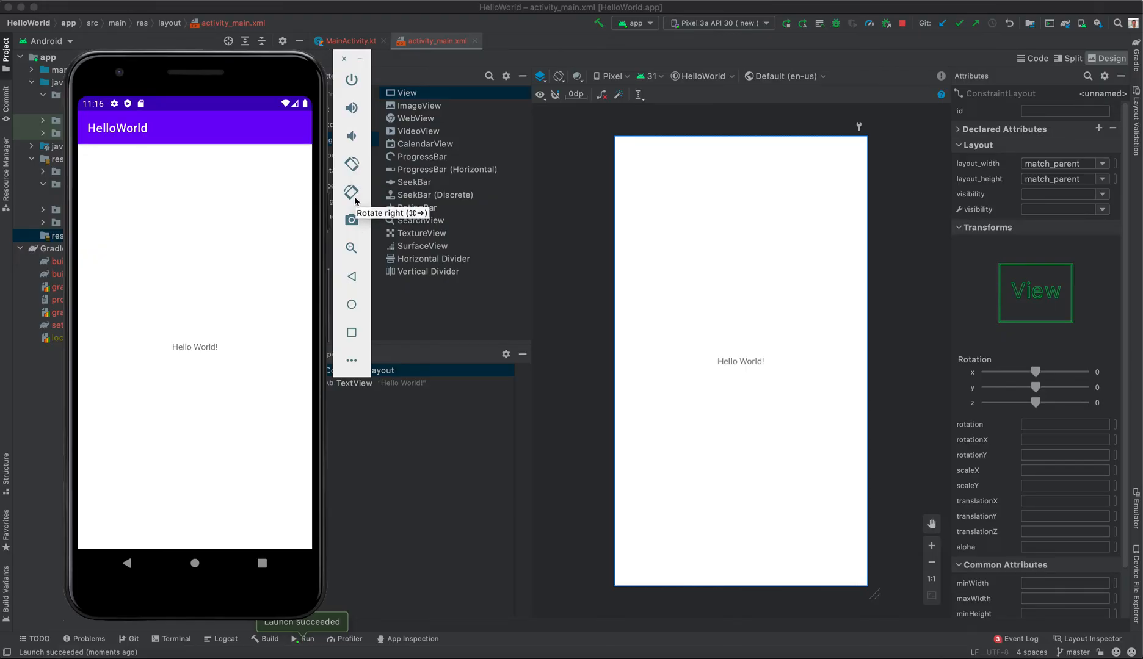
pyautogui.moveTo(352, 221)
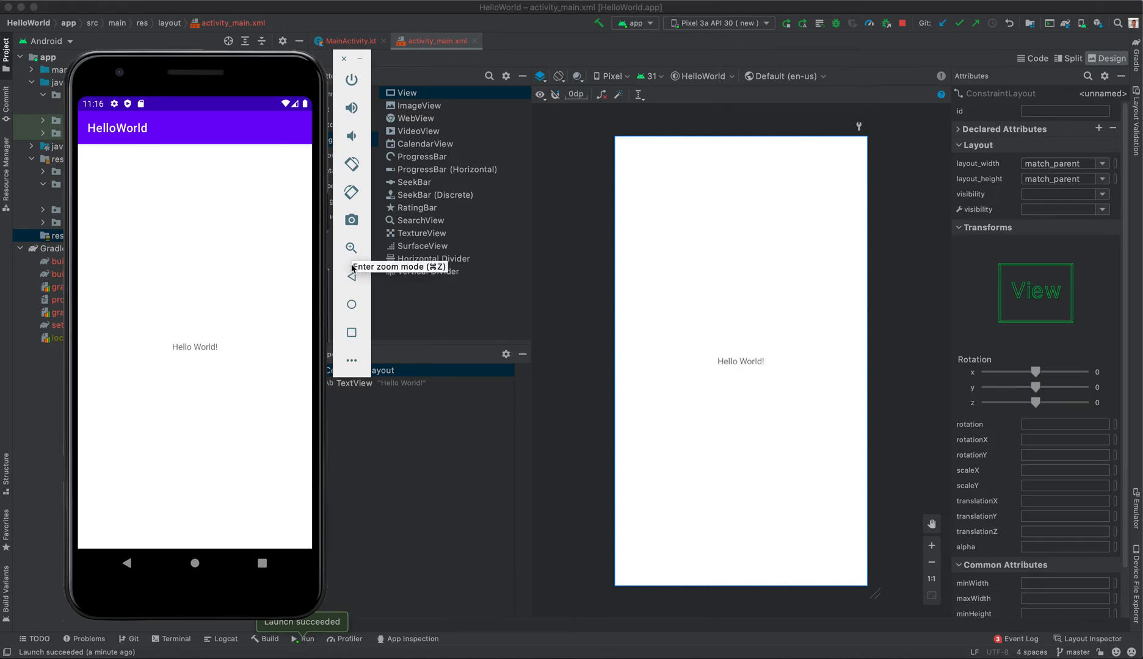
pyautogui.moveTo(352, 283)
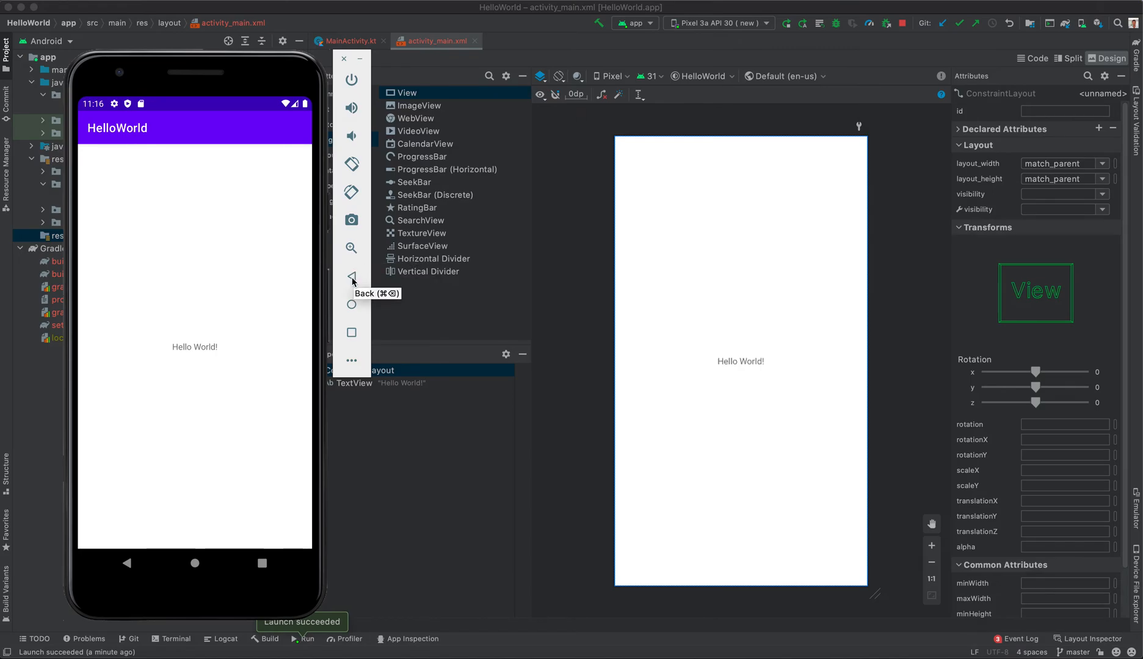
pyautogui.moveTo(266, 454)
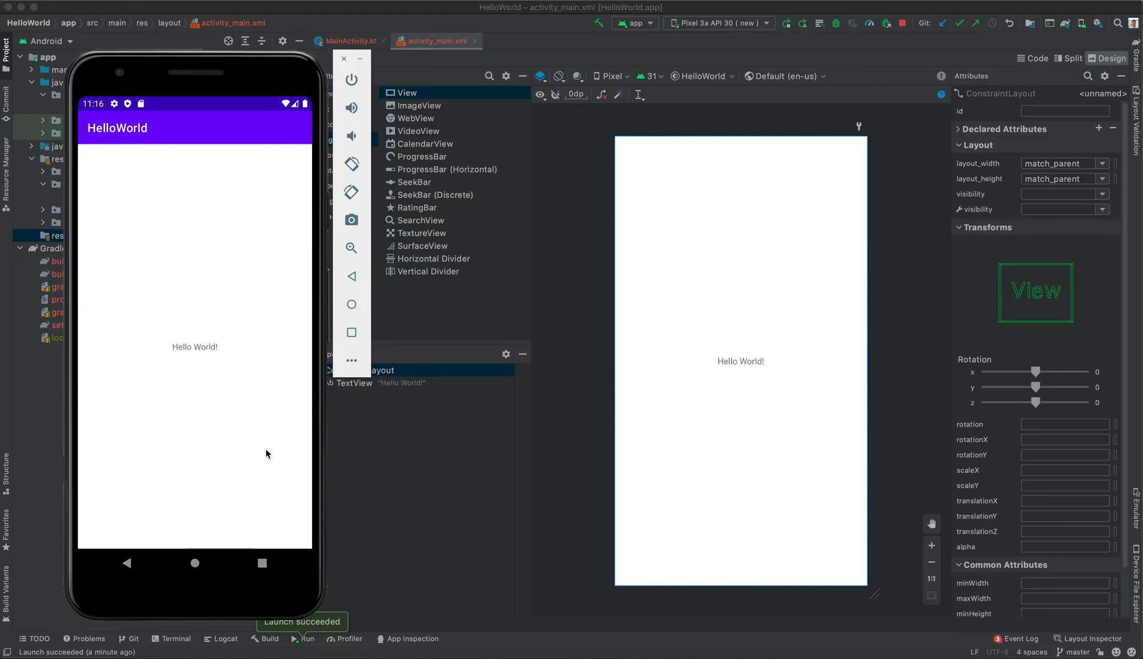
pyautogui.moveTo(352, 304)
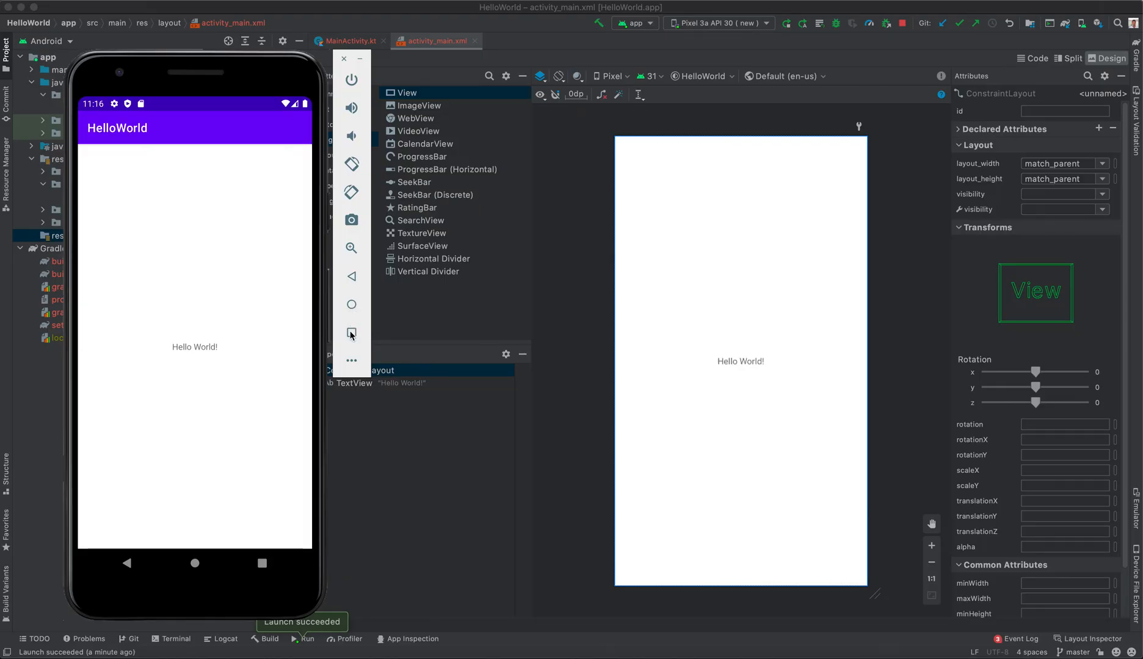
pyautogui.moveTo(352, 334)
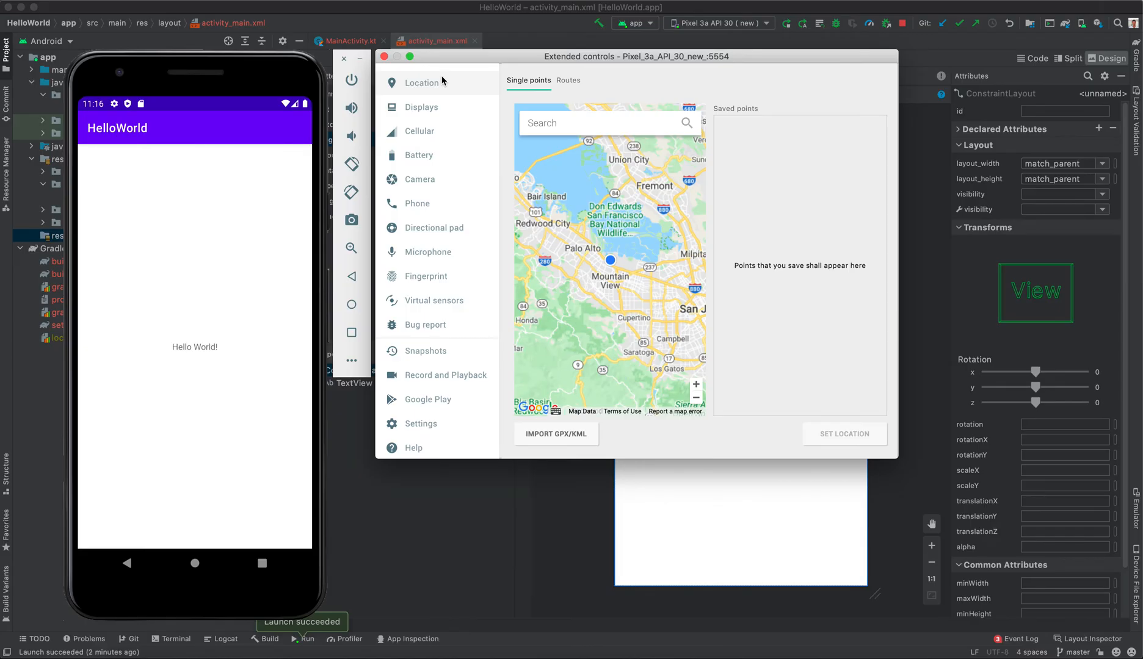
pyautogui.moveTo(464, 90)
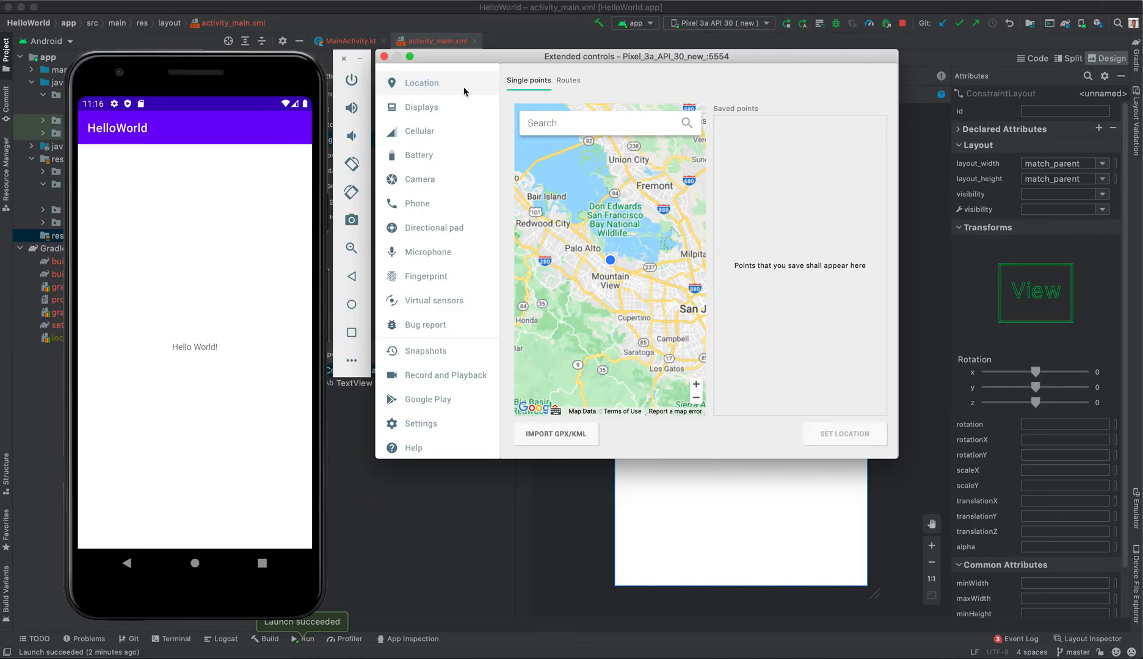
# View the Displays panel, then the Cellular panel: Full network, Moderate signal, Metered.
pyautogui.click(421, 107)
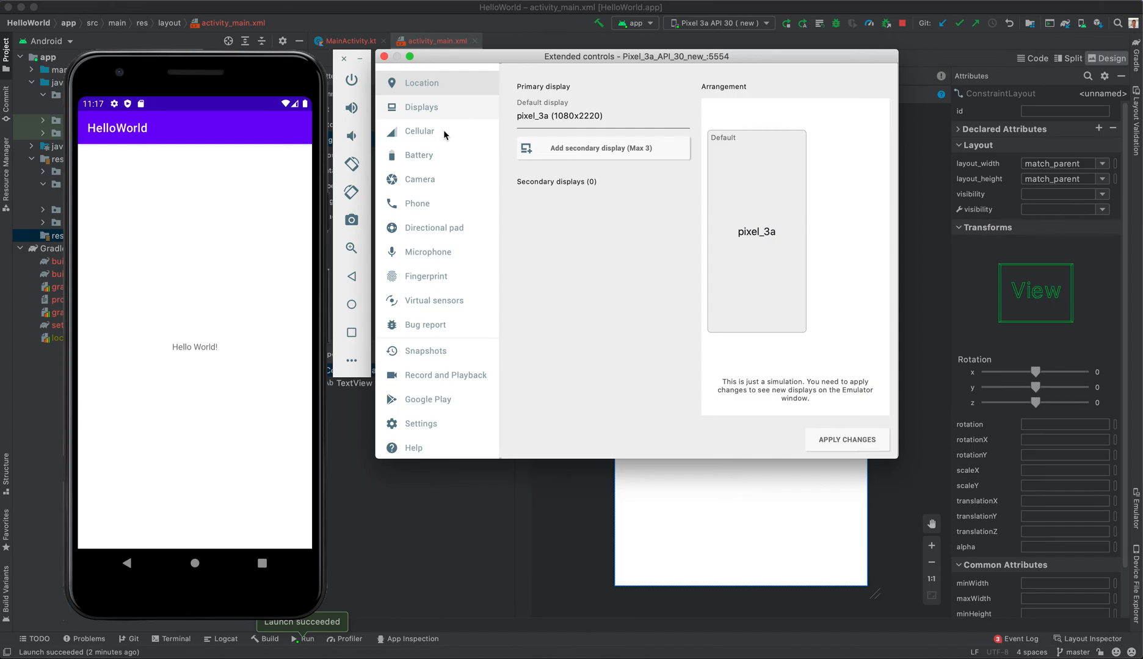
pyautogui.moveTo(563, 125)
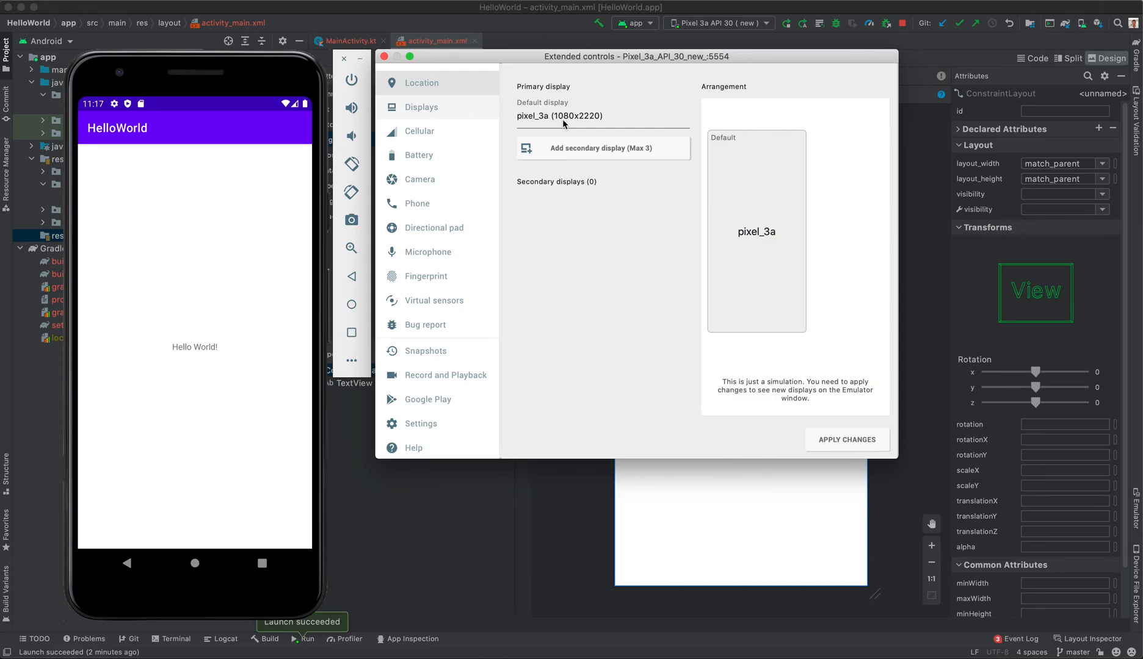
pyautogui.moveTo(584, 152)
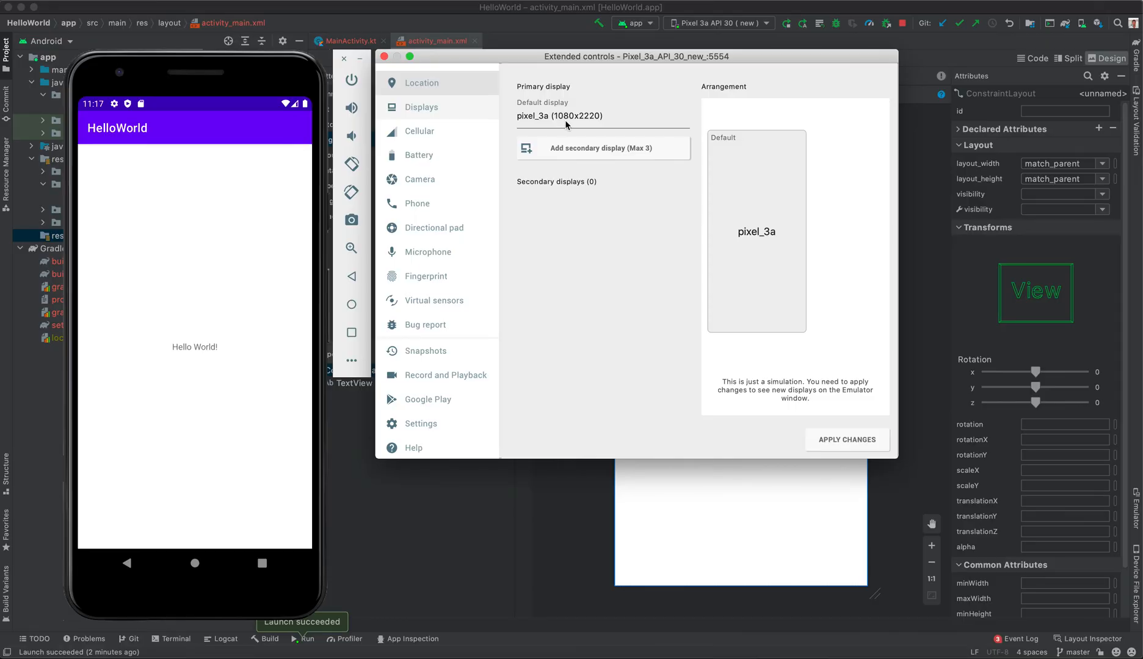
pyautogui.moveTo(592, 126)
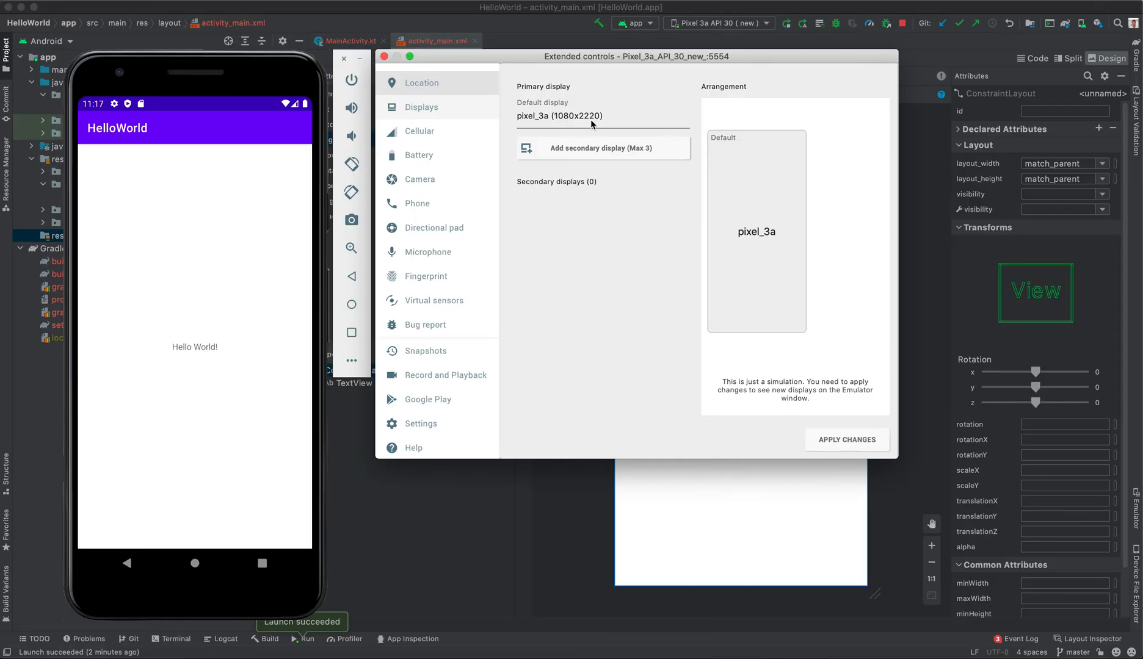
pyautogui.click(419, 130)
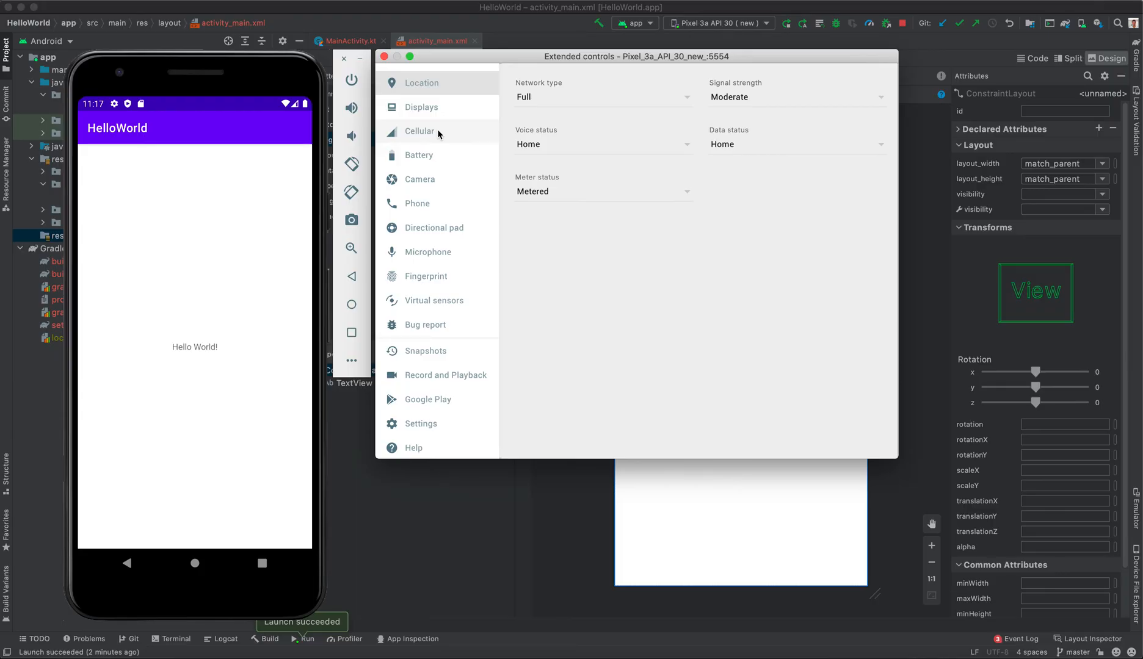
# Browse the Battery, Phone, Directional pad, Microphone and Fingerprint pages, ending on Virtual sensors device pose.
pyautogui.click(419, 154)
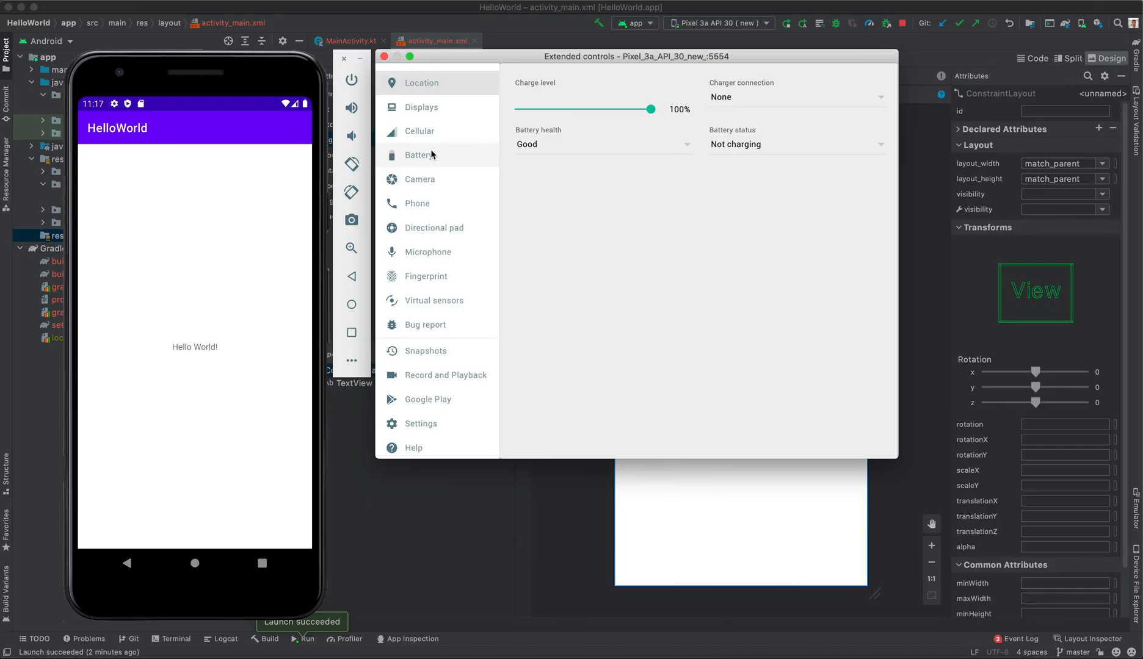
pyautogui.moveTo(637, 129)
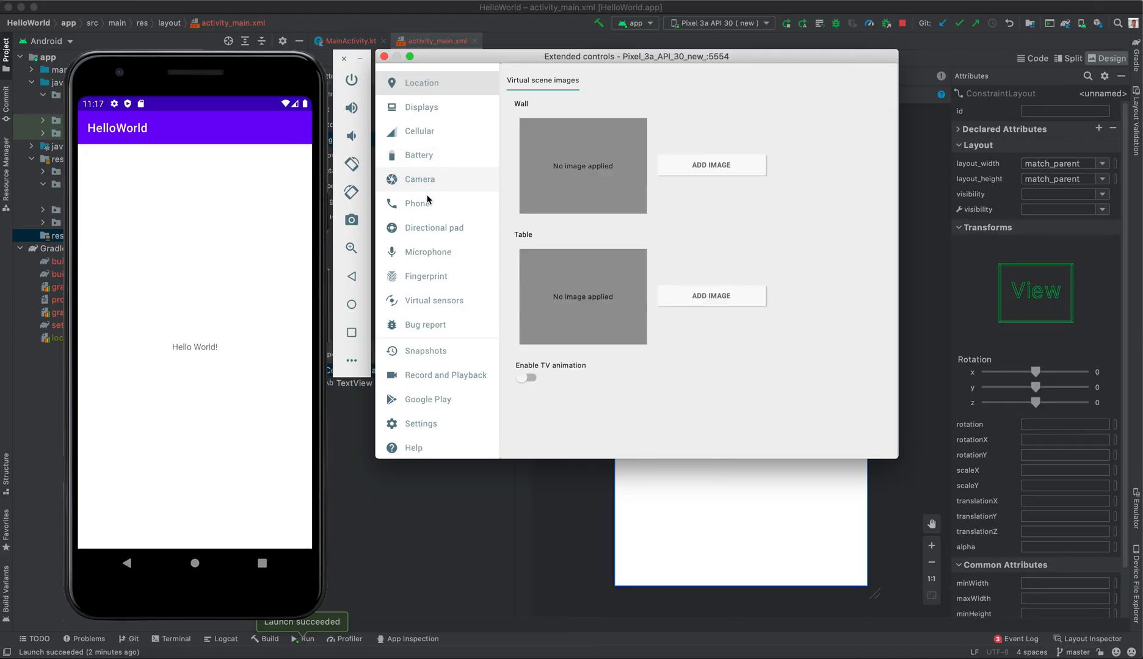
pyautogui.click(417, 203)
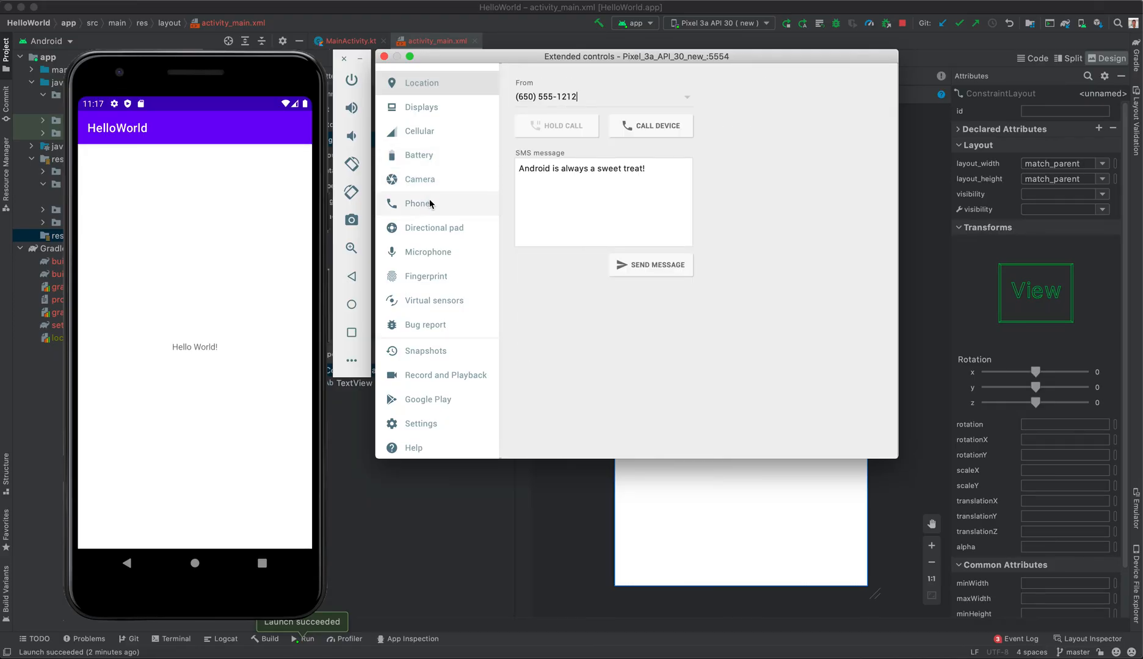
pyautogui.click(433, 227)
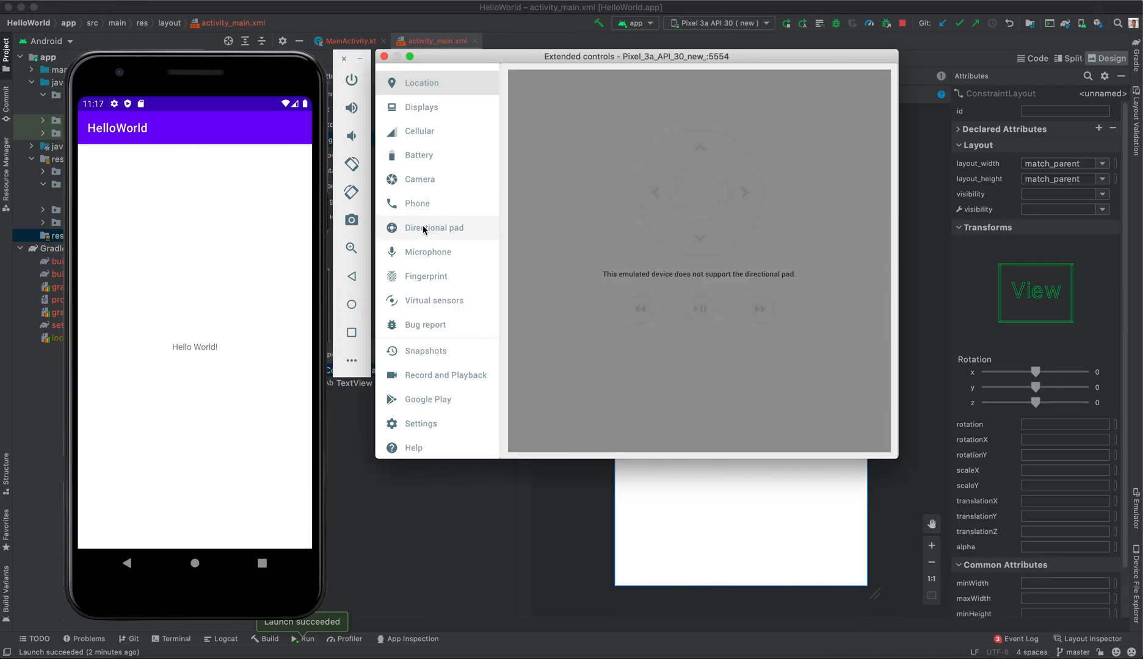
pyautogui.click(428, 251)
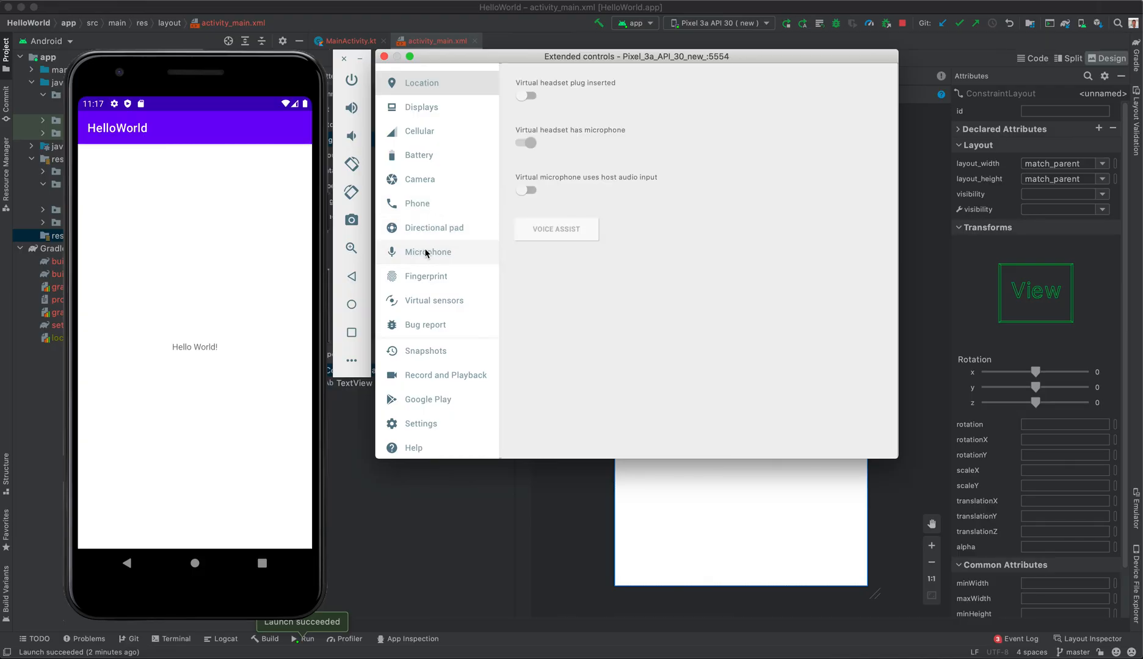
pyautogui.click(426, 276)
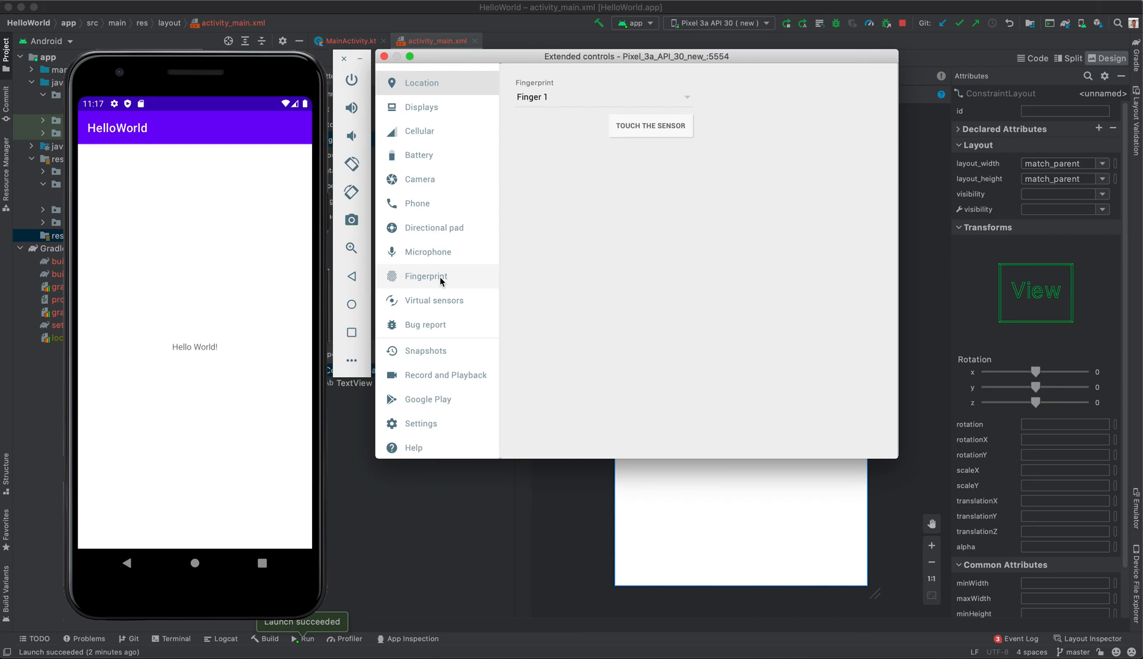
pyautogui.click(435, 301)
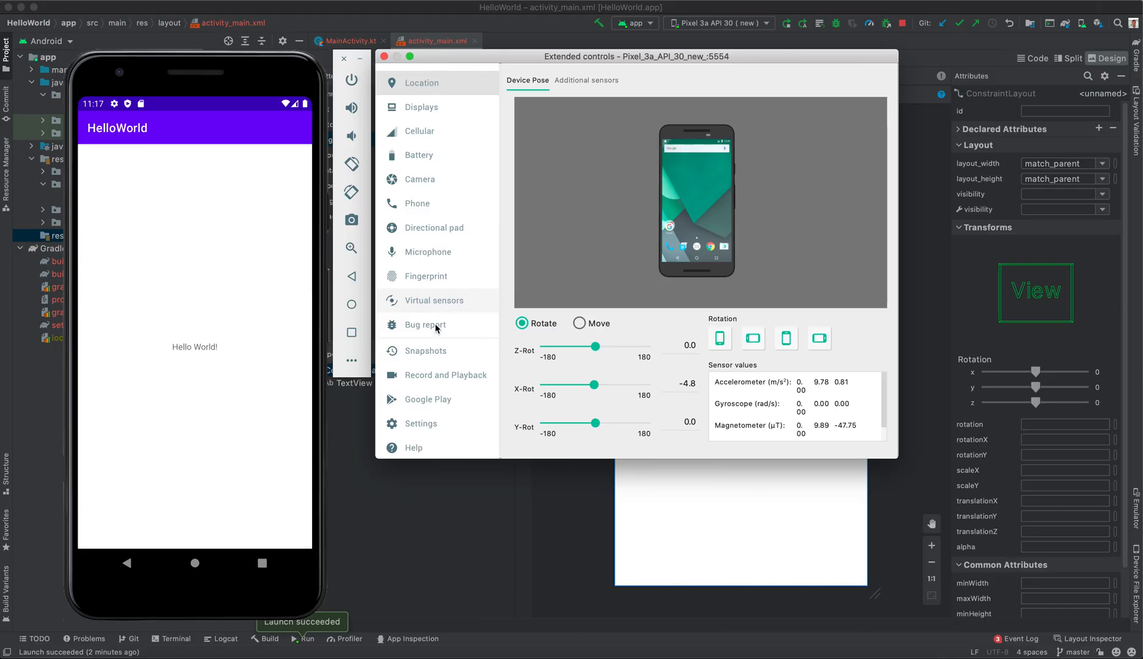
# View the Bug report and Snapshots pages, ending on Record and Playback.
pyautogui.click(425, 324)
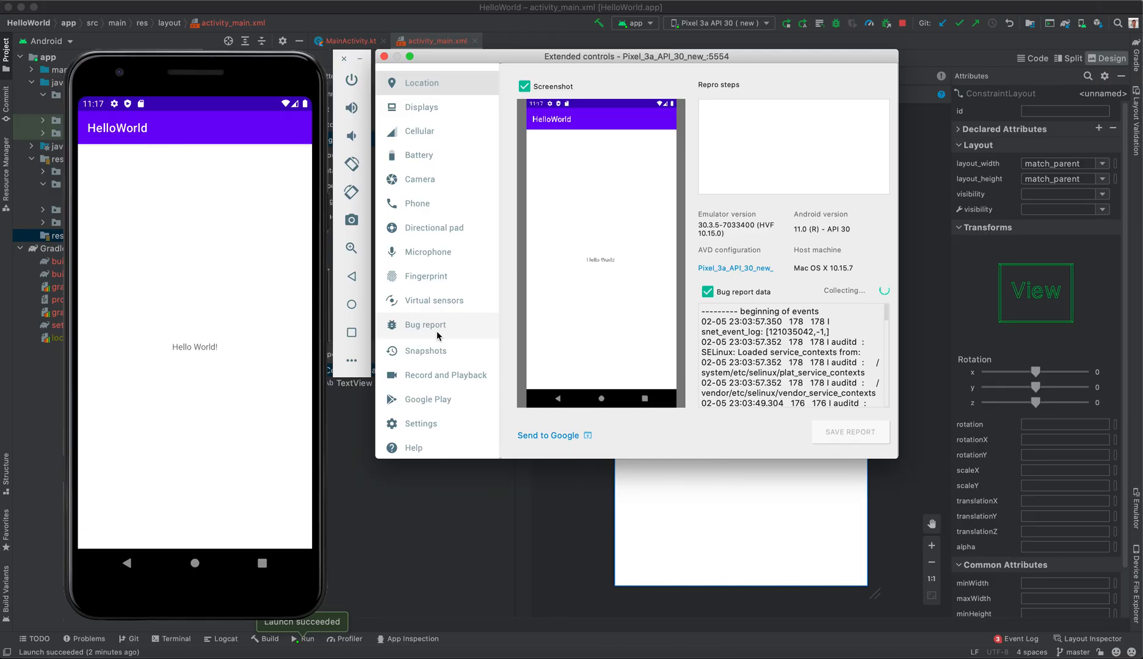
pyautogui.click(425, 350)
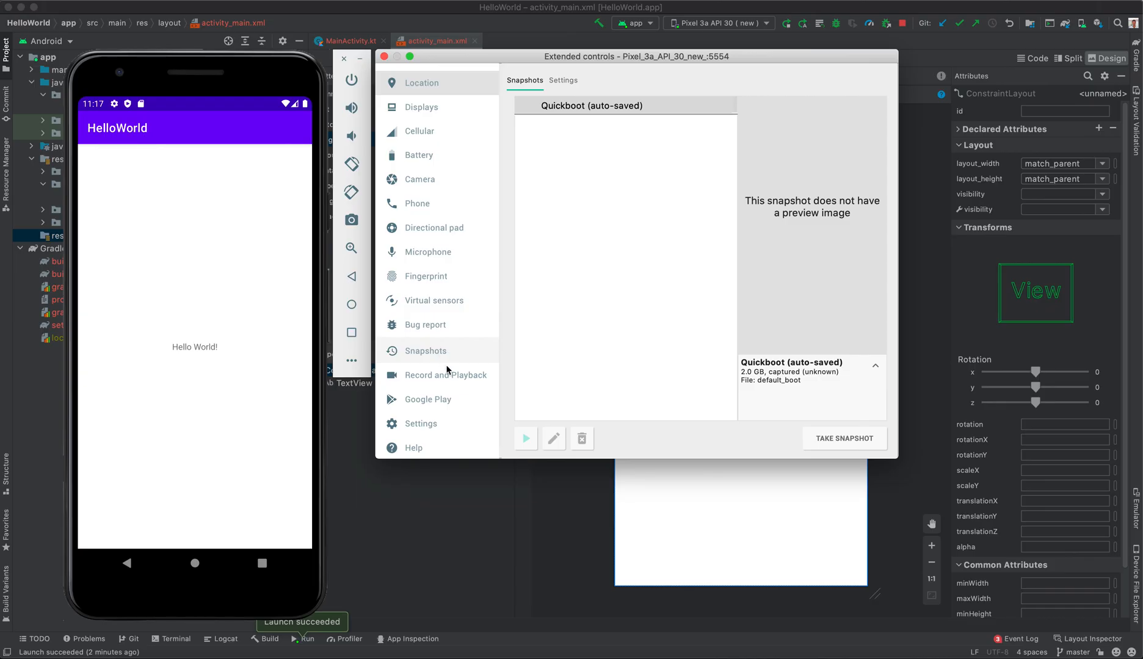
pyautogui.click(445, 374)
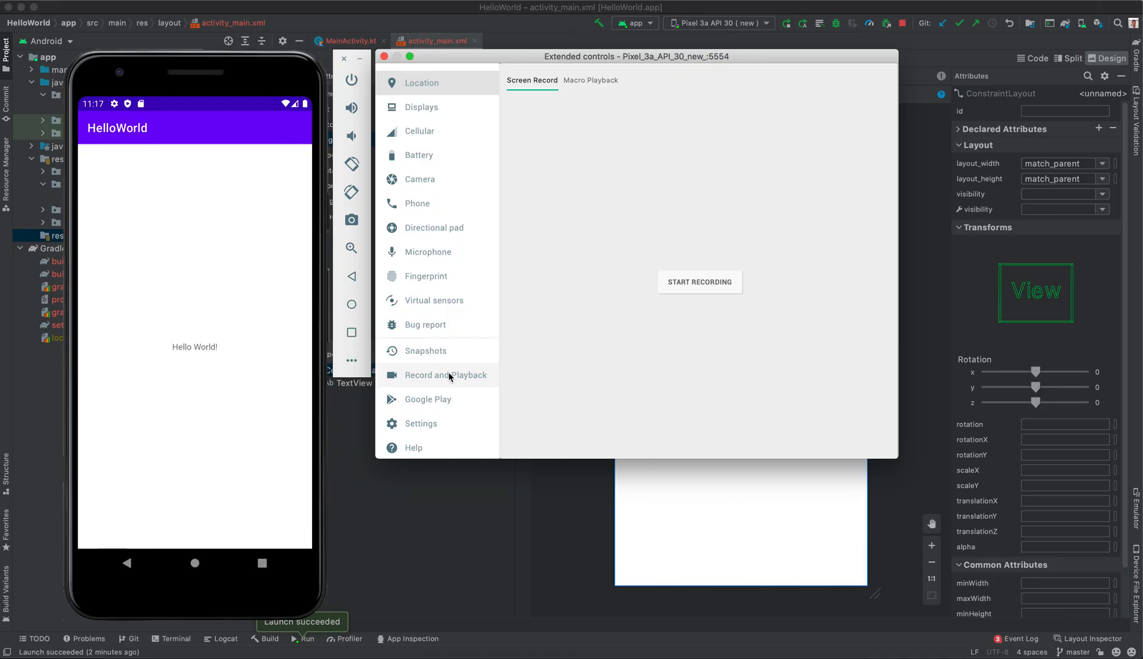
pyautogui.moveTo(441, 394)
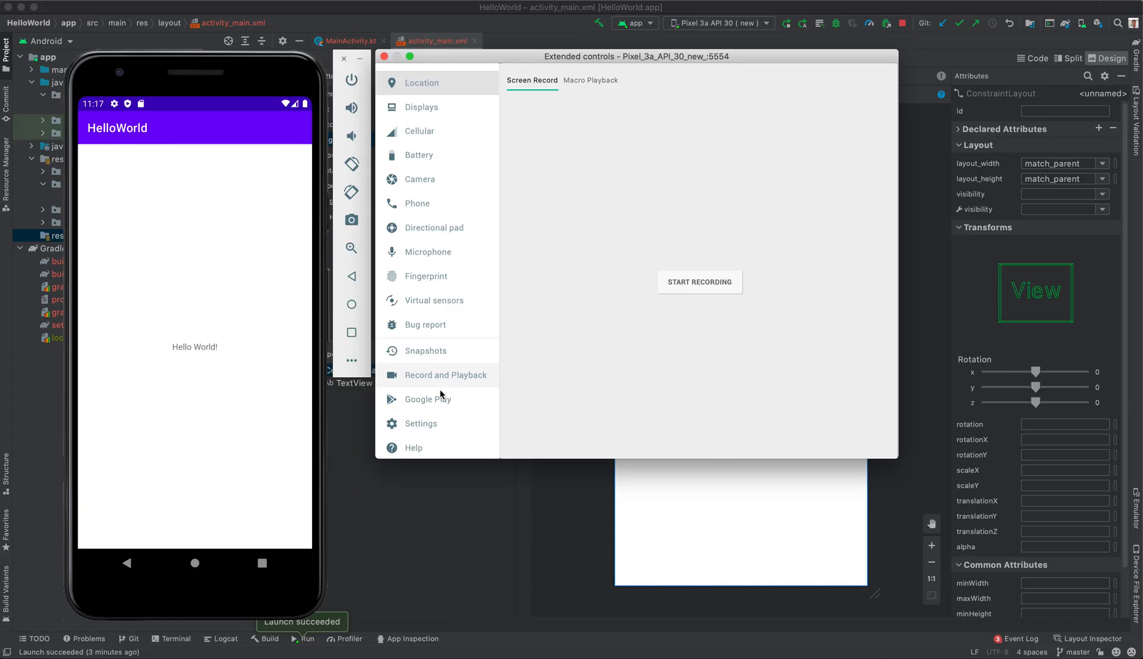
# Check the Google Play services version, then show the emulator's general Settings page.
pyautogui.click(428, 399)
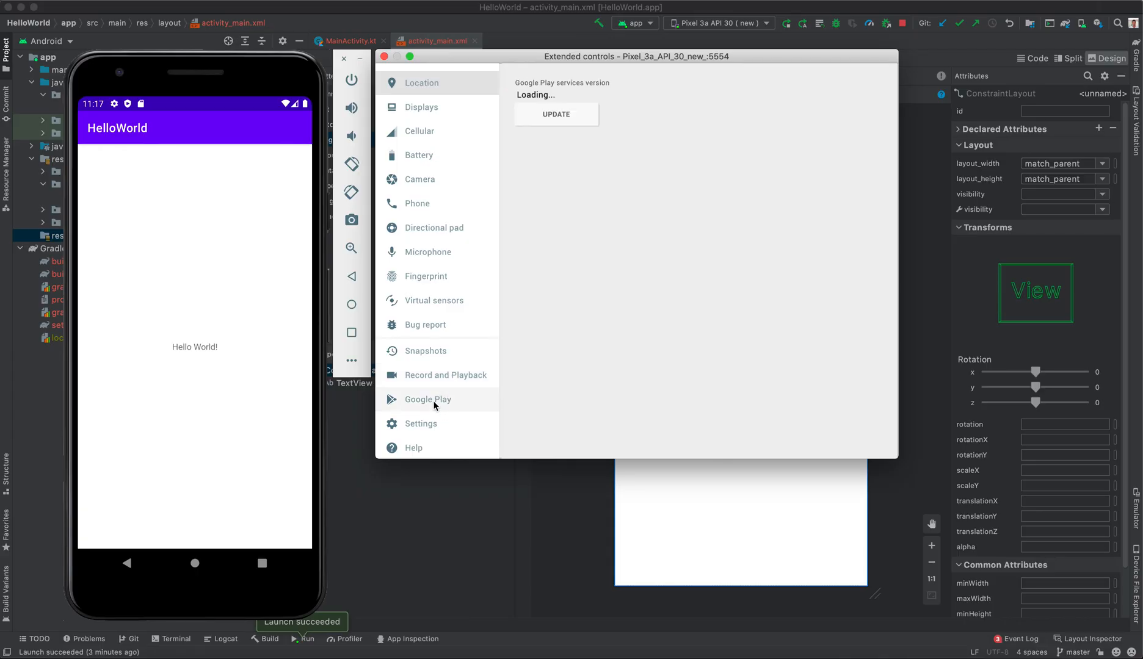
pyautogui.click(420, 424)
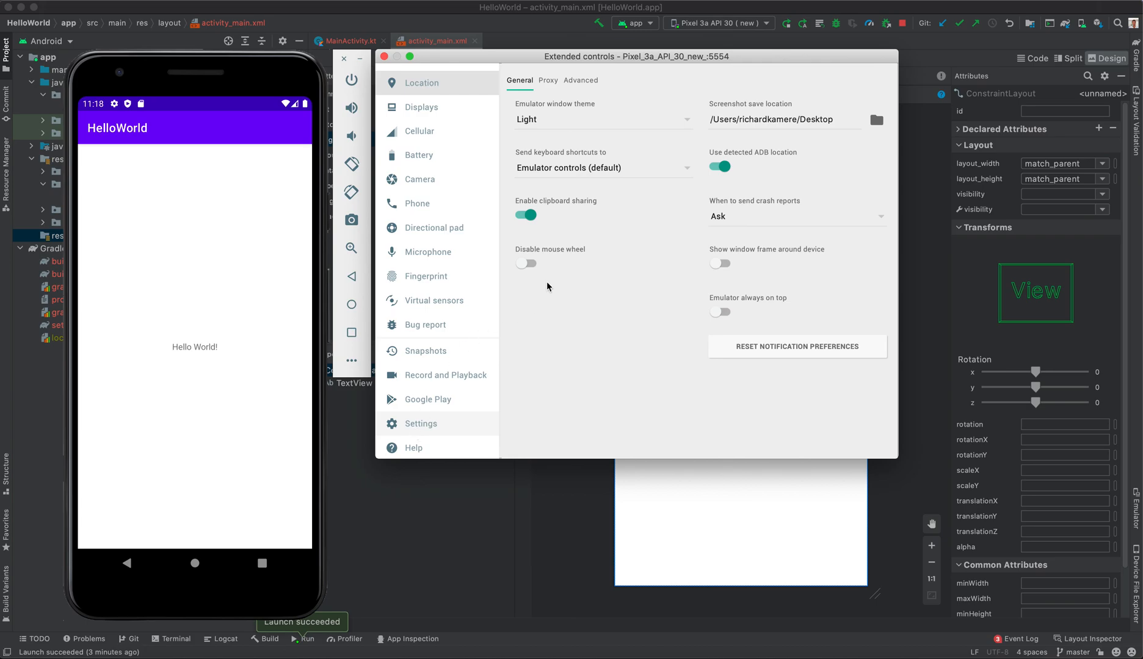
pyautogui.moveTo(571, 116)
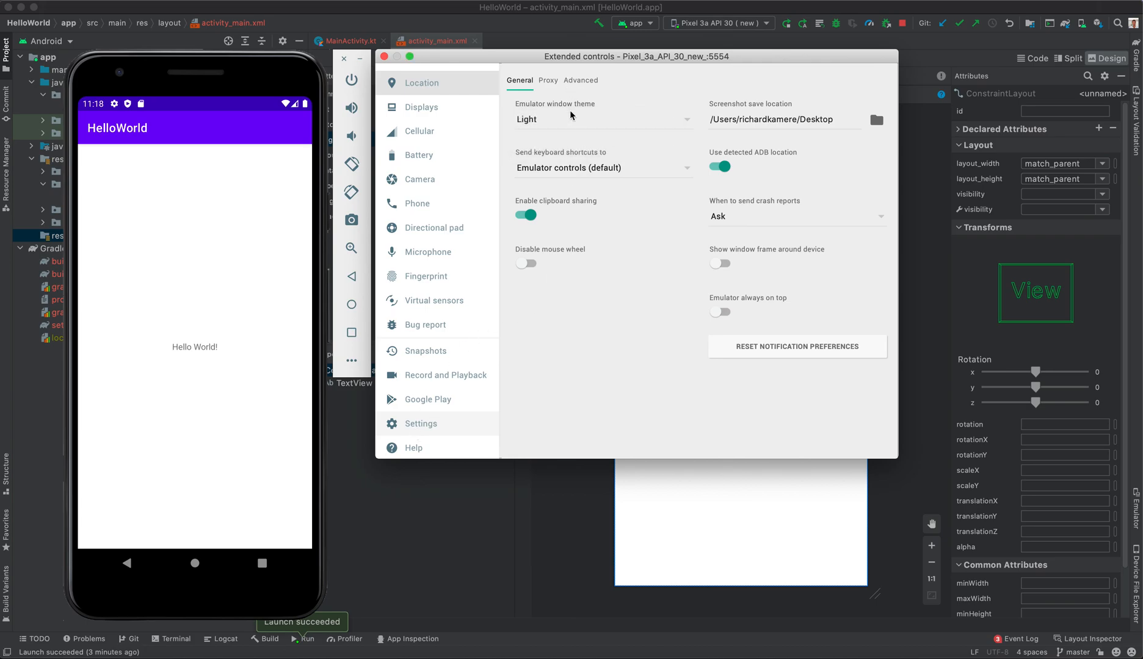
pyautogui.moveTo(484, 390)
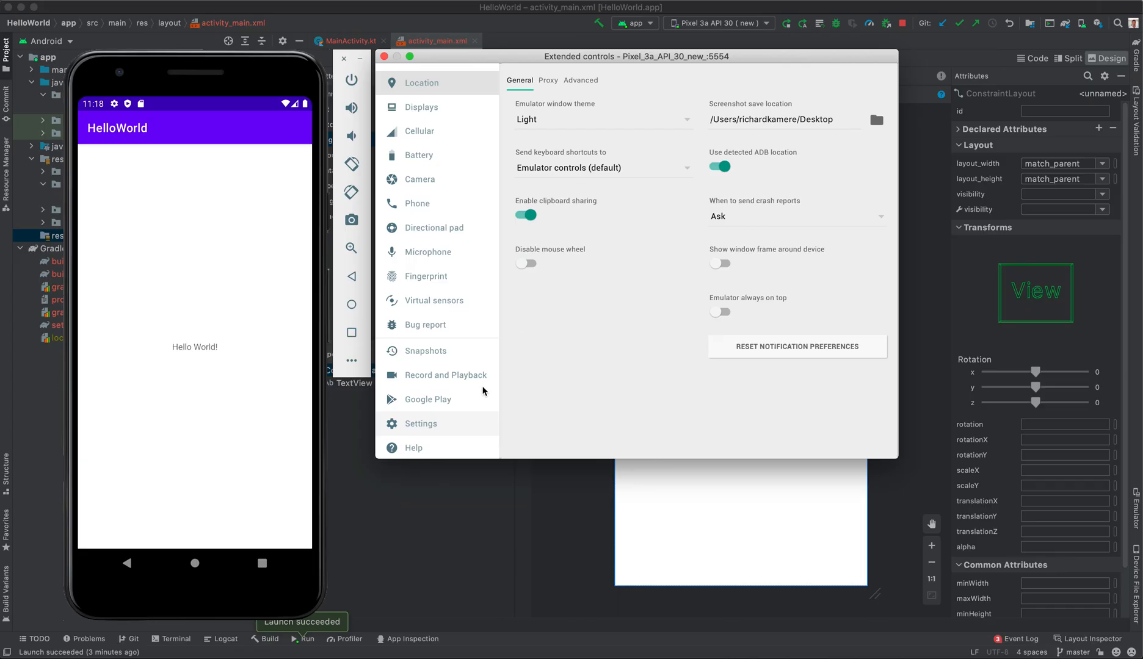
pyautogui.moveTo(413, 447)
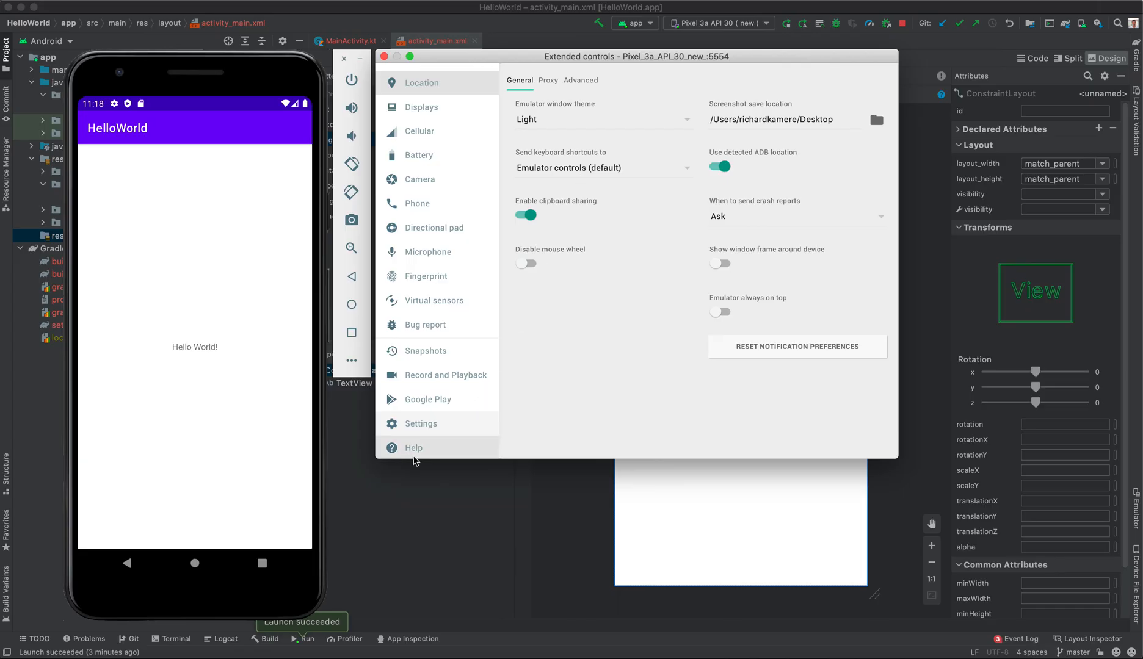